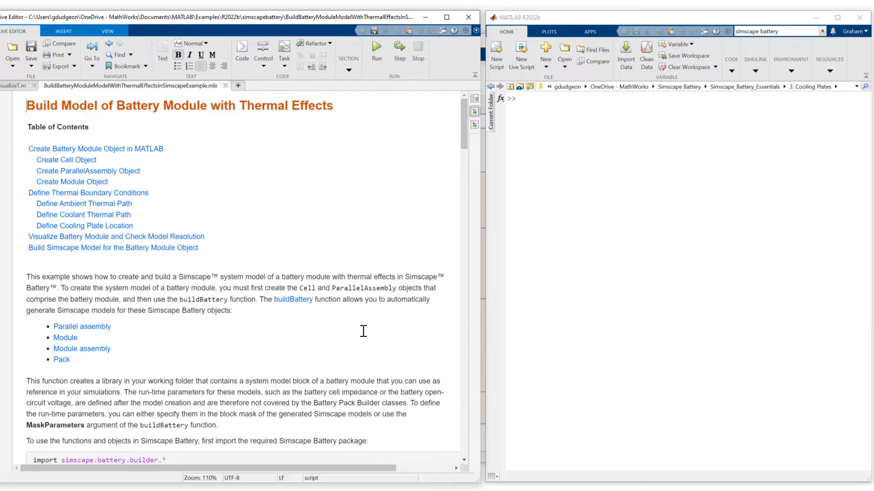
# Scroll the Live Editor example past the overview figure to the Create ParallelAssembly and Create Module Object sections
pyautogui.scroll(-3)
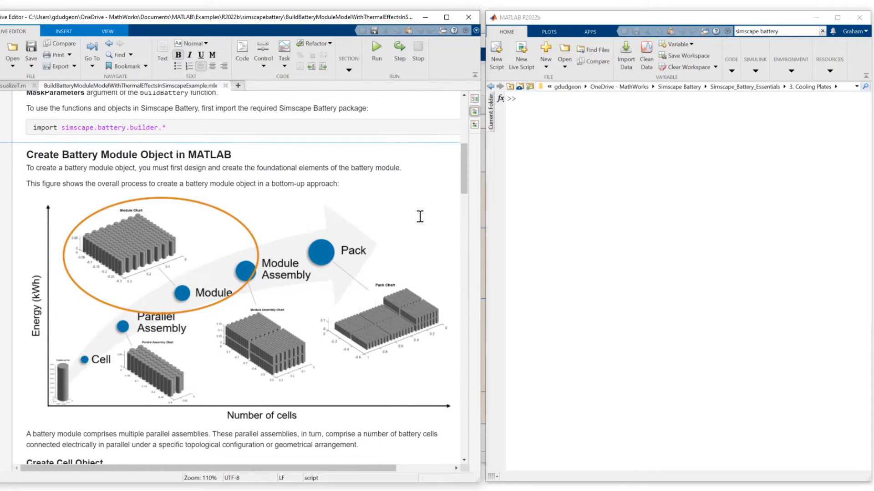
pyautogui.moveTo(112, 406)
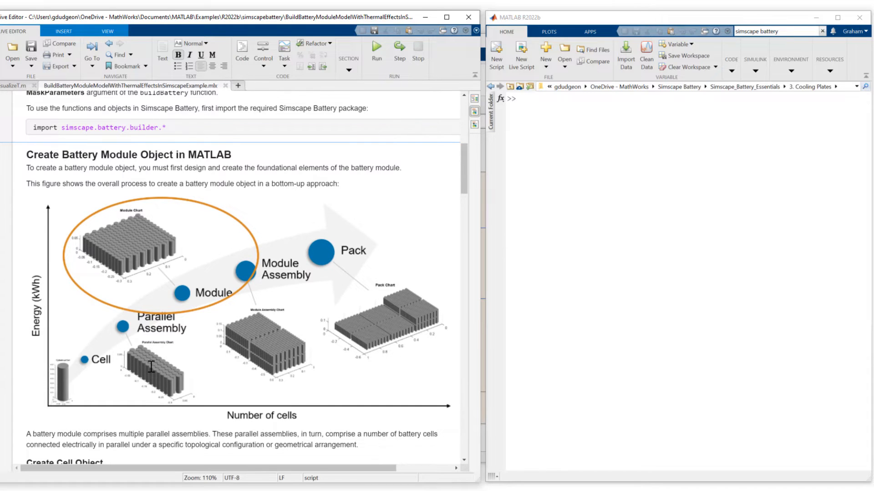
pyautogui.moveTo(142, 245)
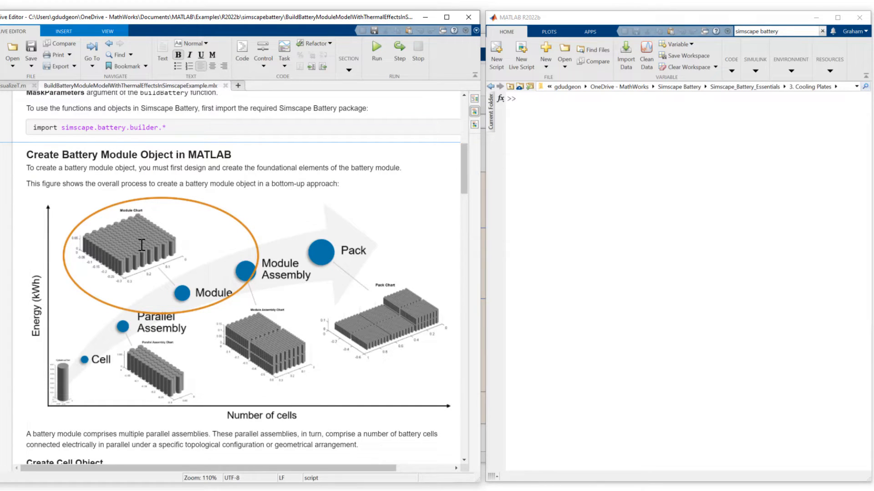
pyautogui.moveTo(428, 312)
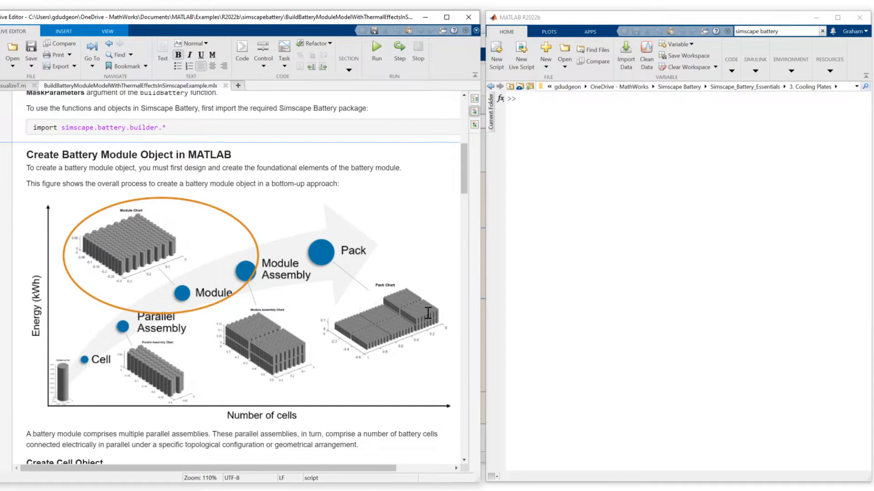
pyautogui.moveTo(190, 284)
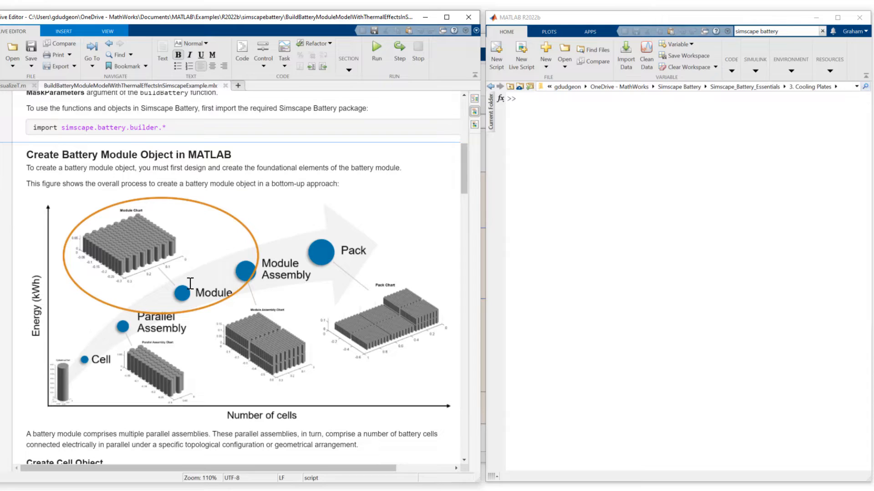
pyautogui.moveTo(289, 278)
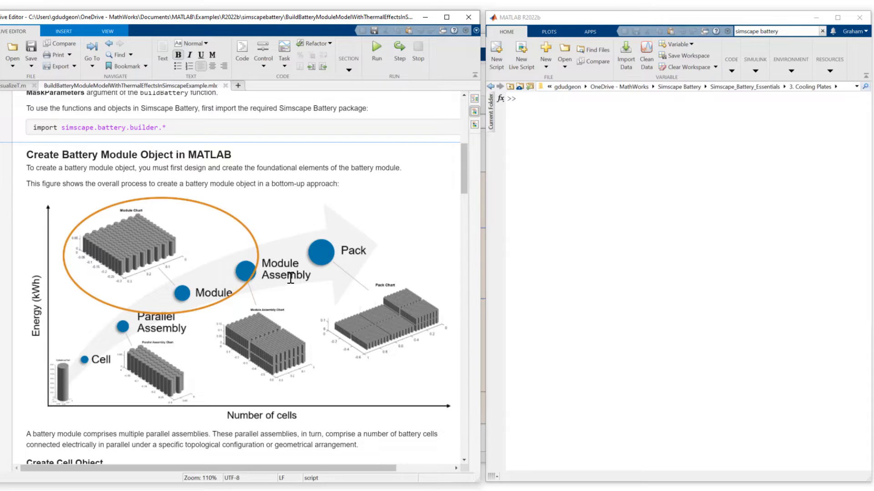
pyautogui.scroll(-3)
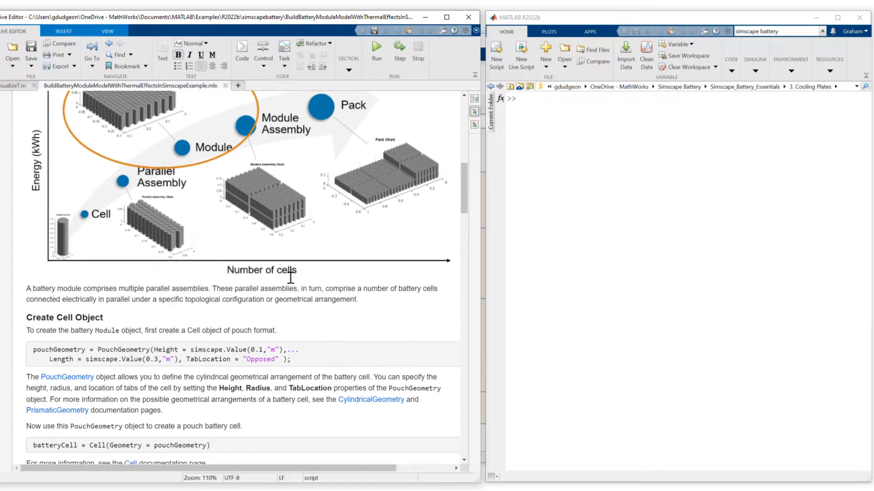
pyautogui.scroll(-3)
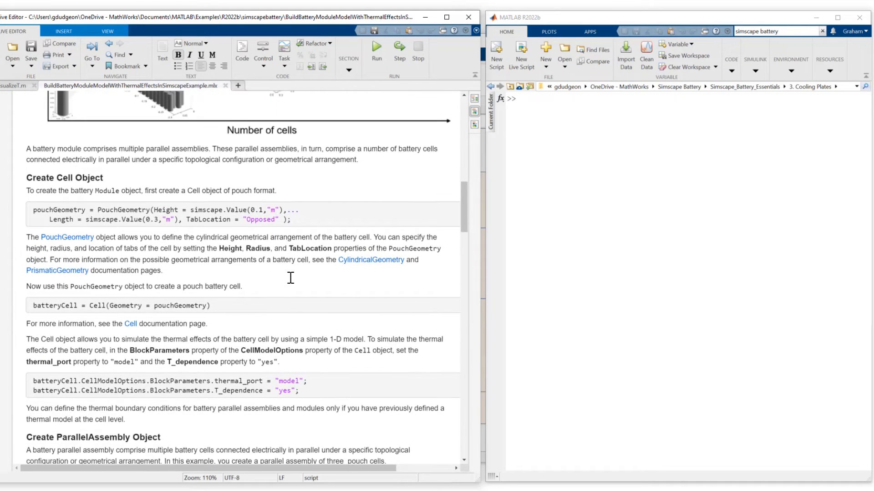
pyautogui.scroll(-3)
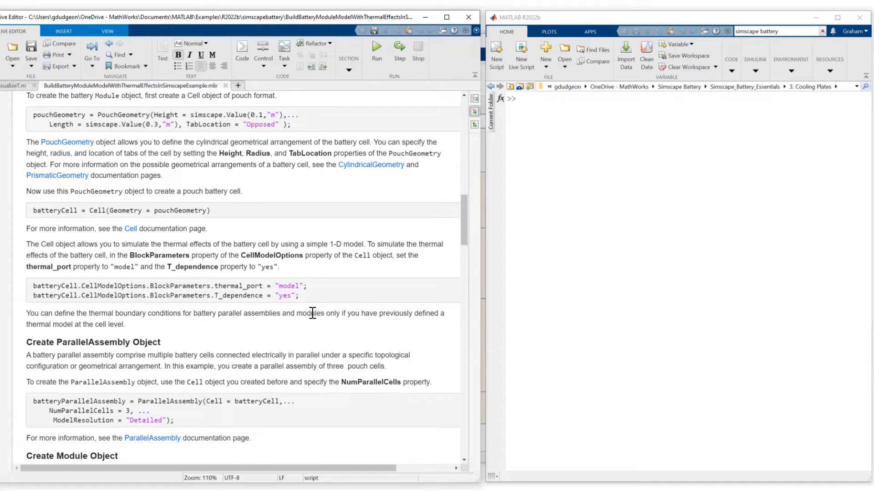
pyautogui.scroll(-3)
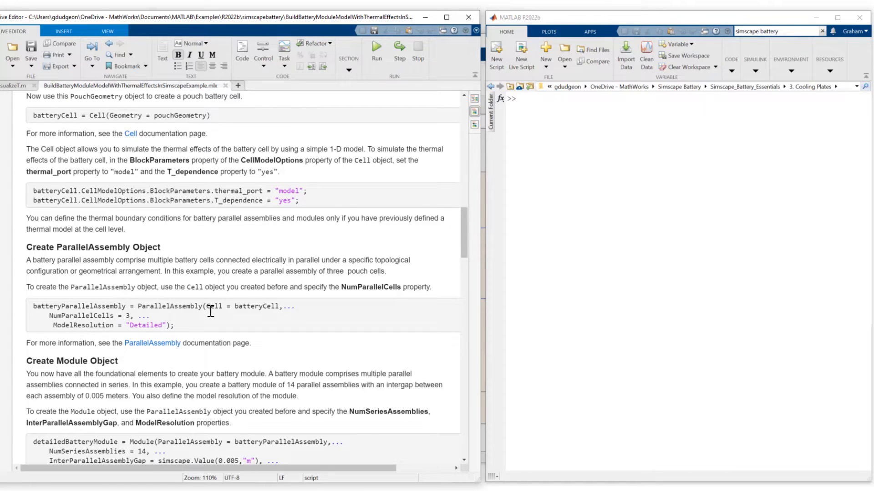
pyautogui.scroll(-3)
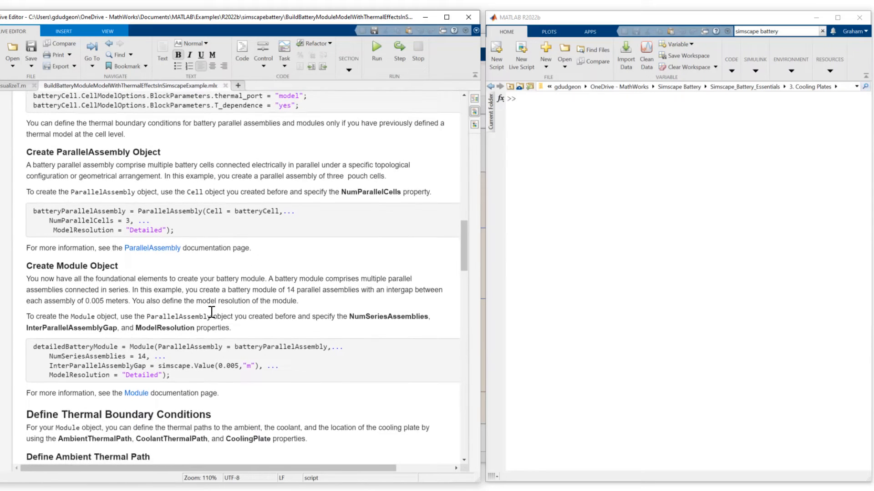
pyautogui.scroll(-3)
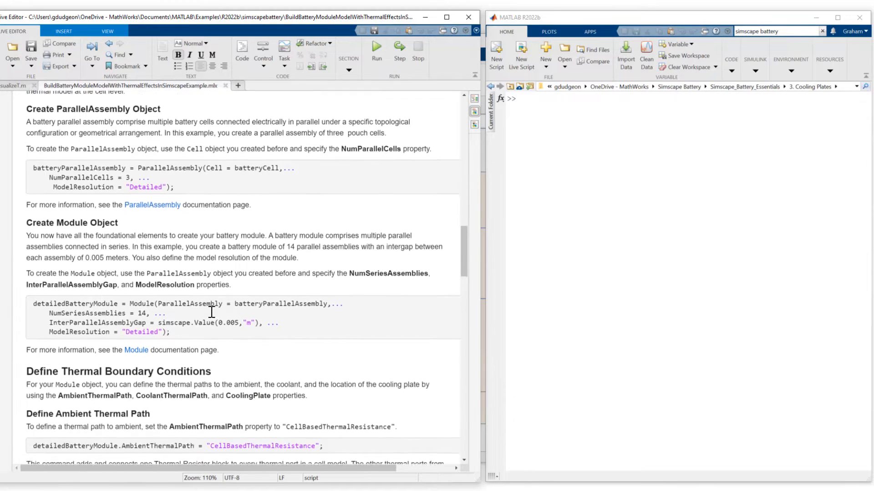
pyautogui.scroll(-3)
pyautogui.write('batteryImage = BatteryChart(Parent = tl, Battery = detailedBatteryModule);')
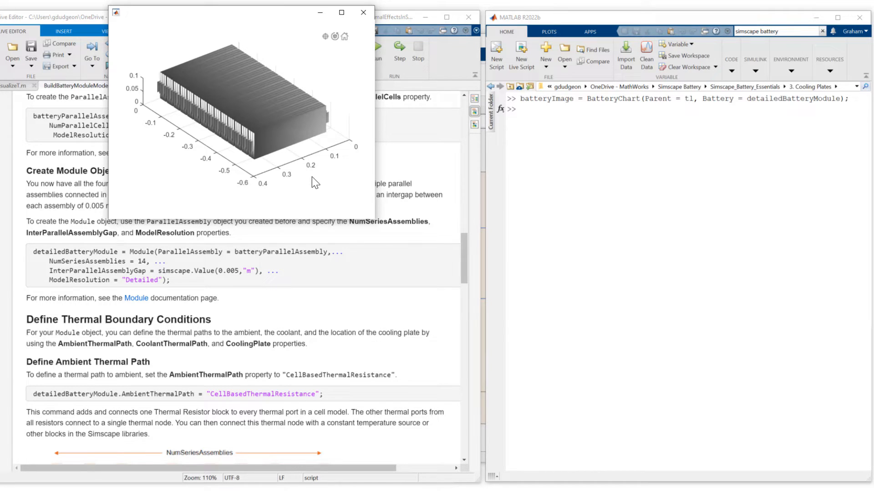
pyautogui.moveTo(255, 146)
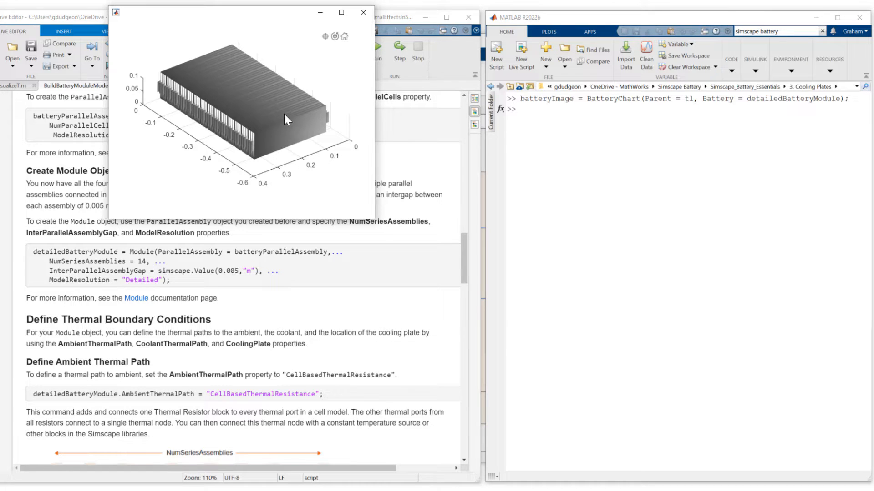
pyautogui.moveTo(198, 76)
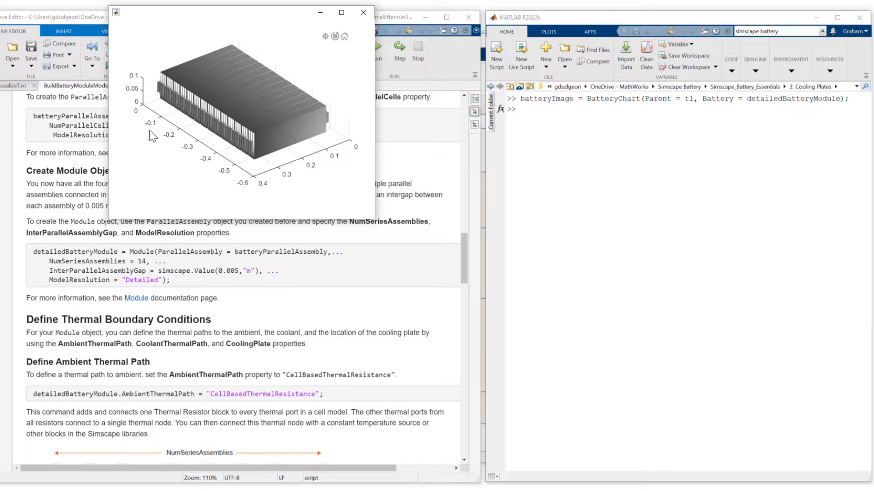
pyautogui.moveTo(343, 163)
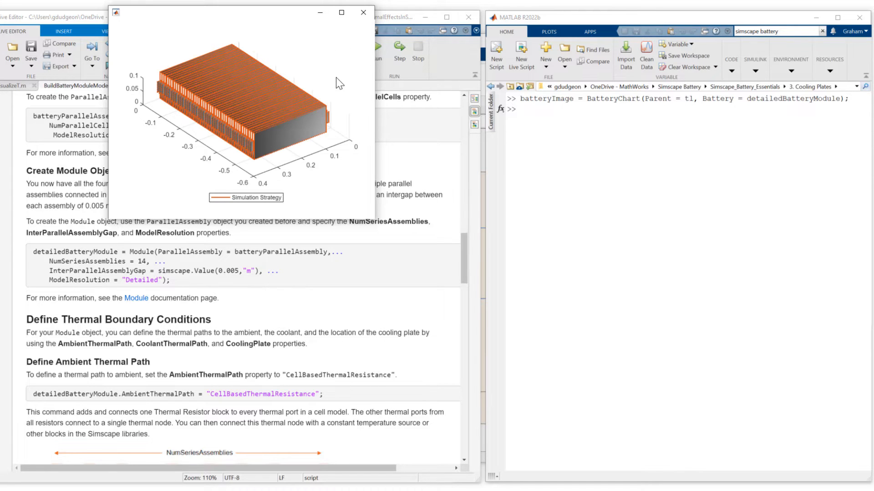
pyautogui.moveTo(263, 145)
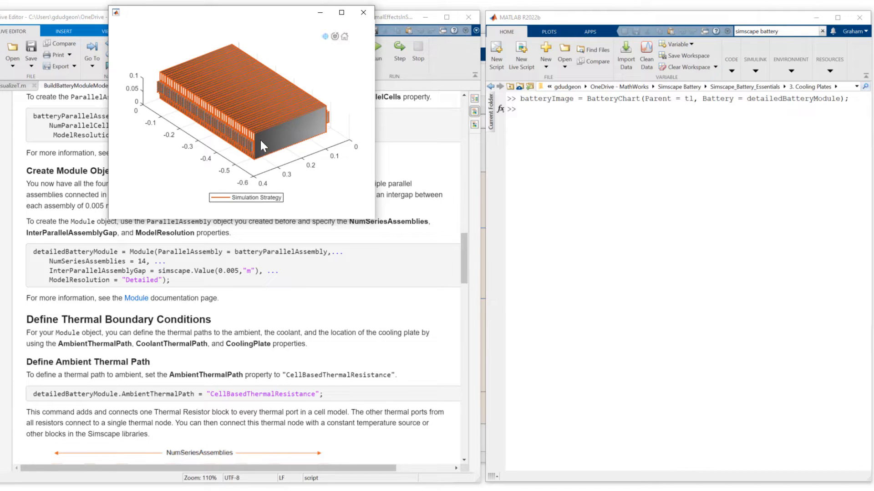
pyautogui.moveTo(259, 142)
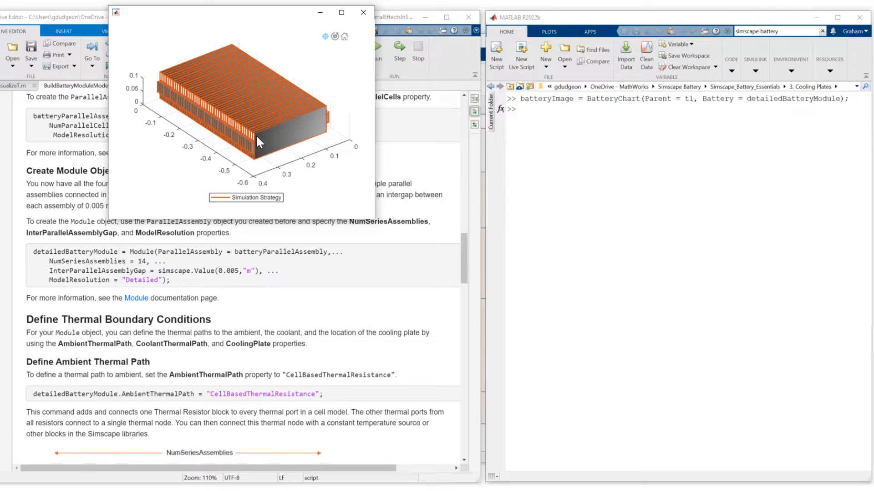
pyautogui.moveTo(331, 188)
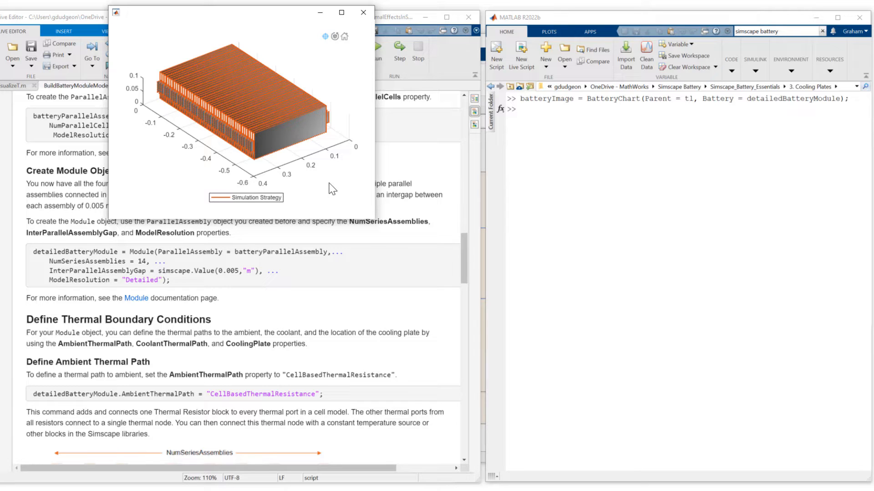
pyautogui.moveTo(284, 149)
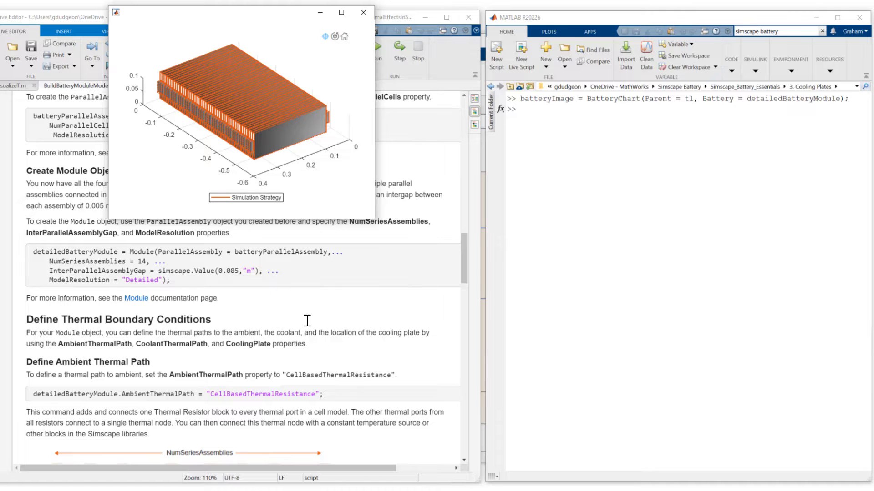
pyautogui.scroll(-3)
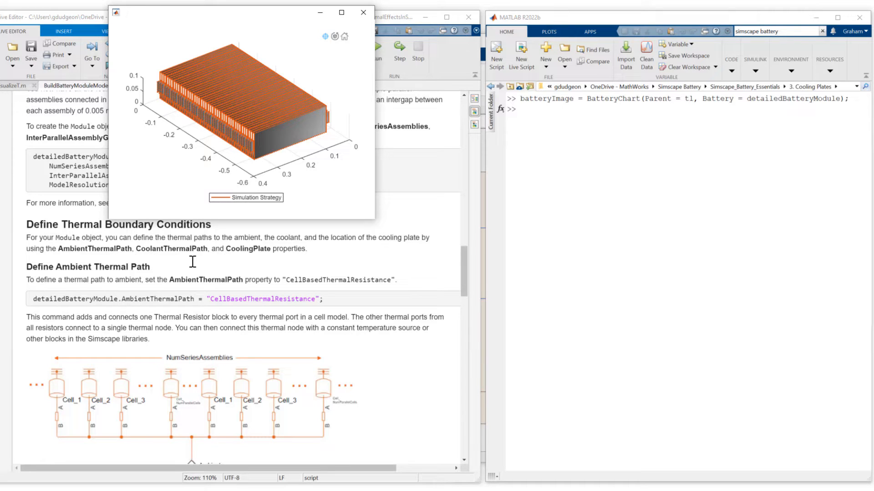
pyautogui.moveTo(150, 295)
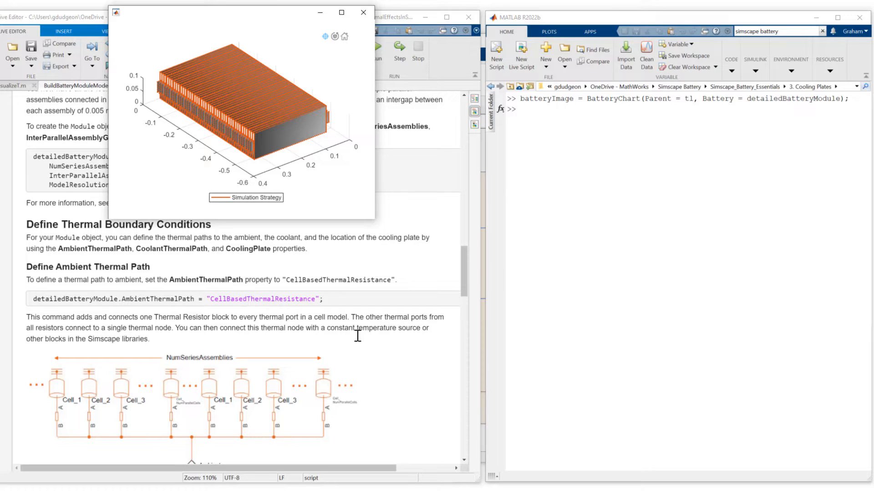
pyautogui.moveTo(391, 365)
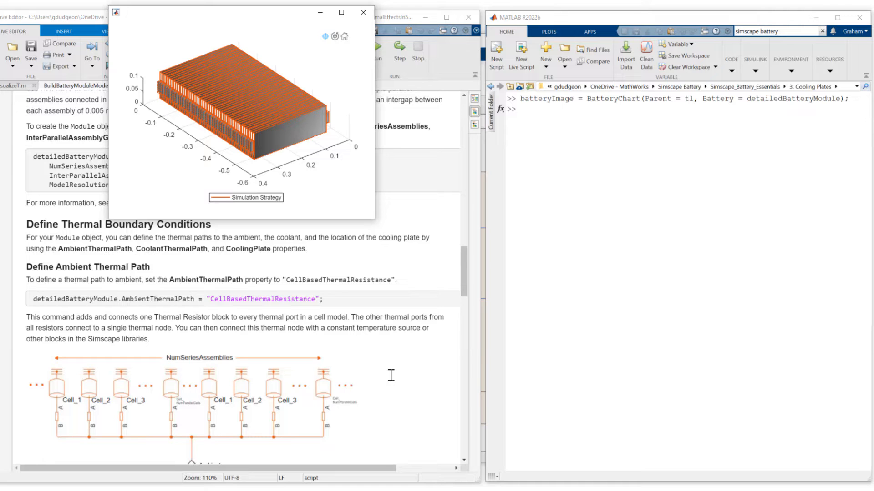
pyautogui.scroll(-3)
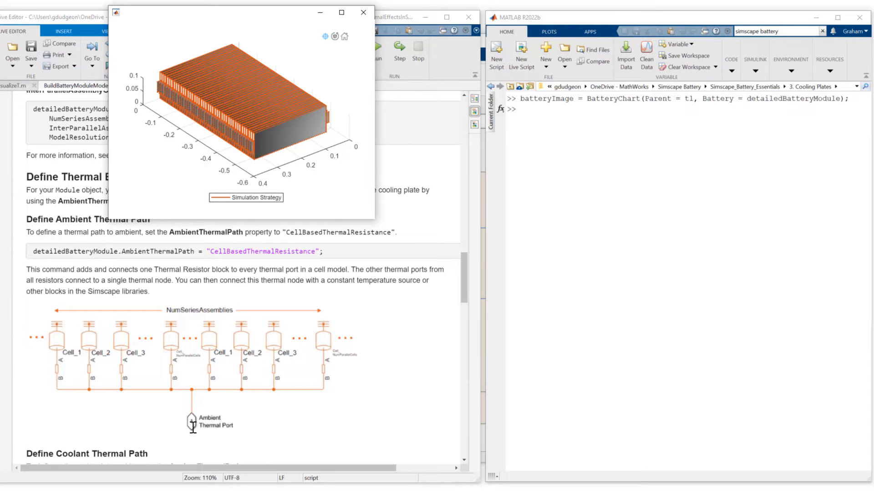
pyautogui.scroll(-3)
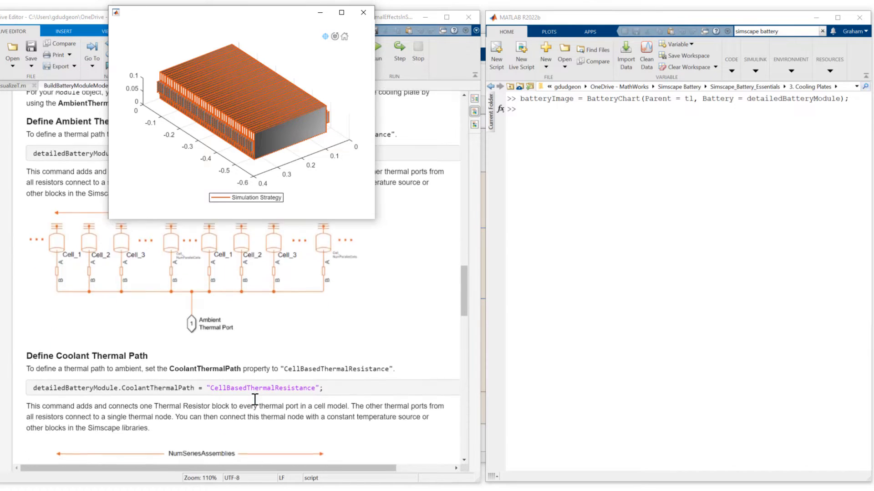
pyautogui.scroll(-3)
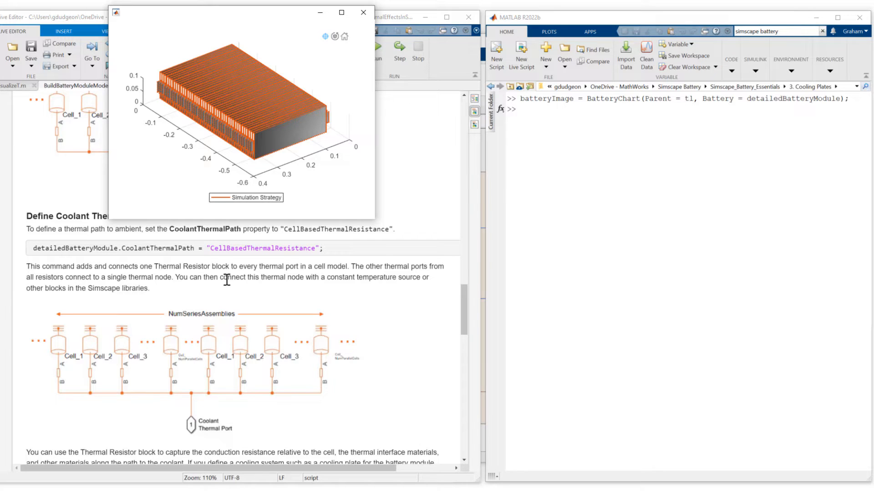
pyautogui.moveTo(276, 293)
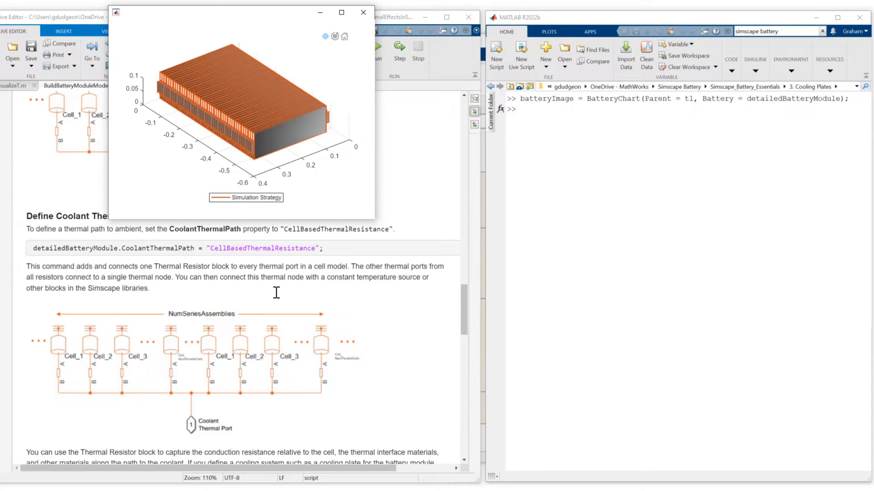
pyautogui.moveTo(142, 394)
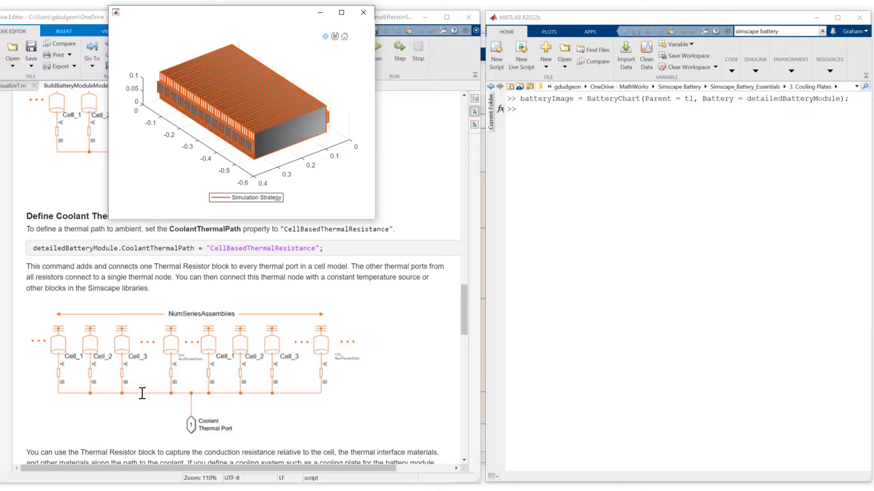
pyautogui.moveTo(237, 425)
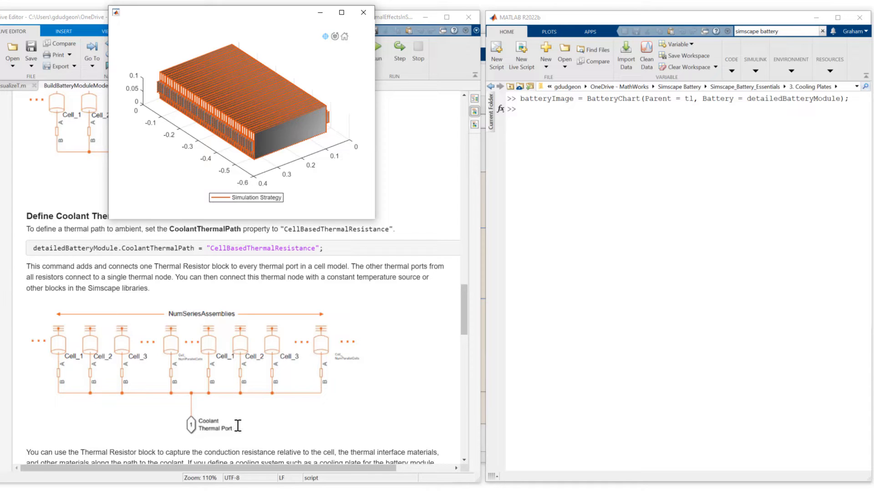
pyautogui.moveTo(277, 433)
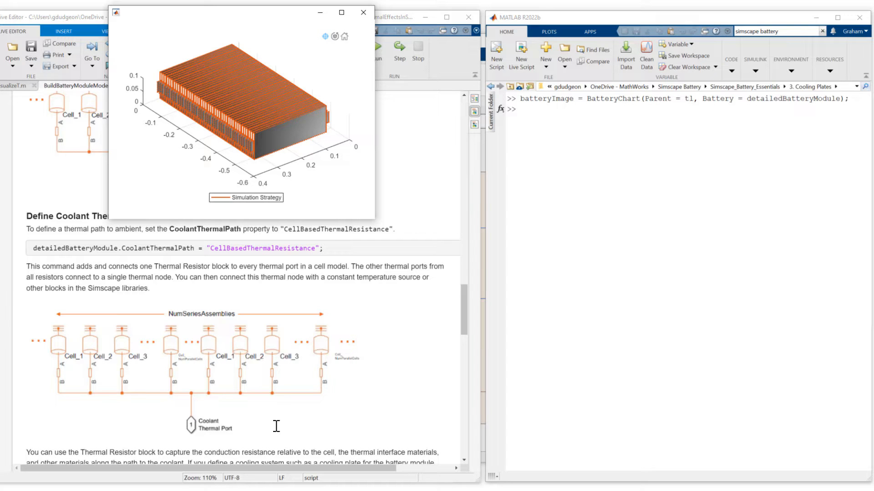
pyautogui.scroll(-3)
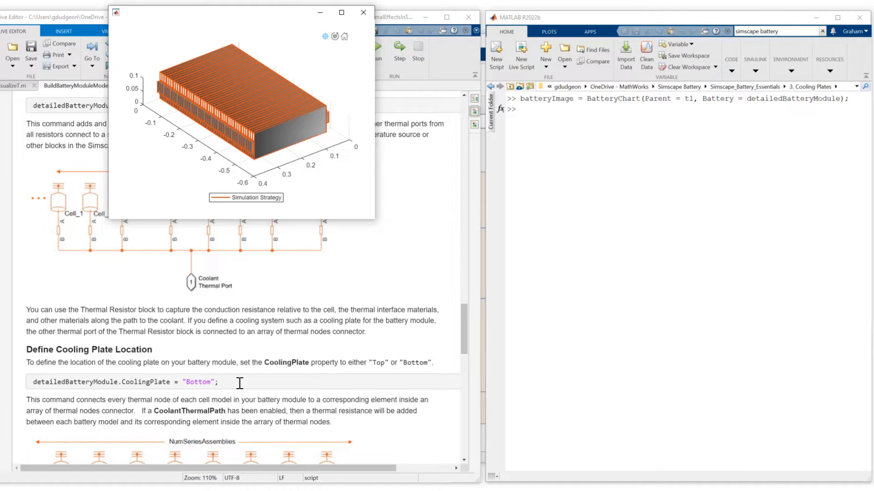
pyautogui.scroll(-3)
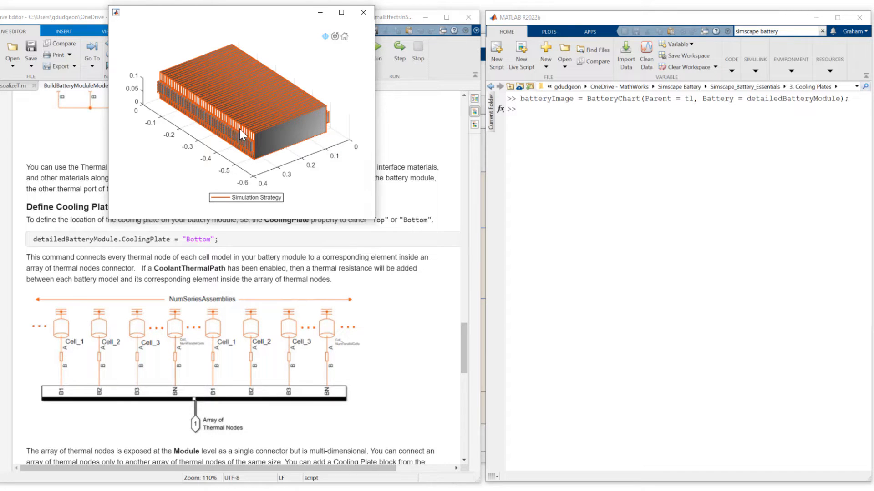
pyautogui.moveTo(193, 426)
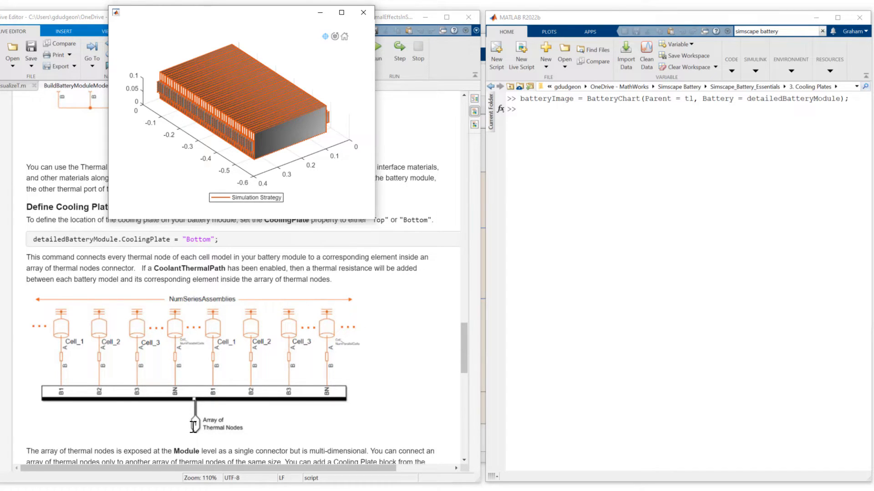
pyautogui.scroll(-3)
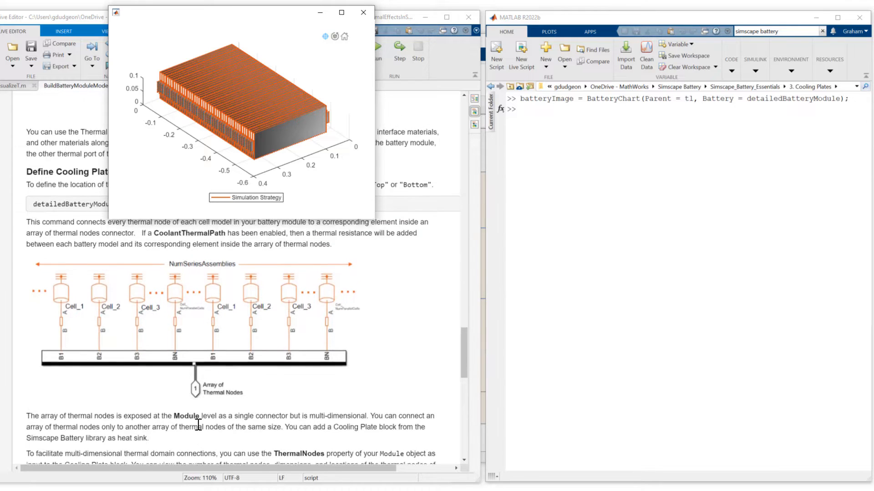
# Display detailedBatteryModule in the Command Window and expand it to show all properties
pyautogui.write('detailed')
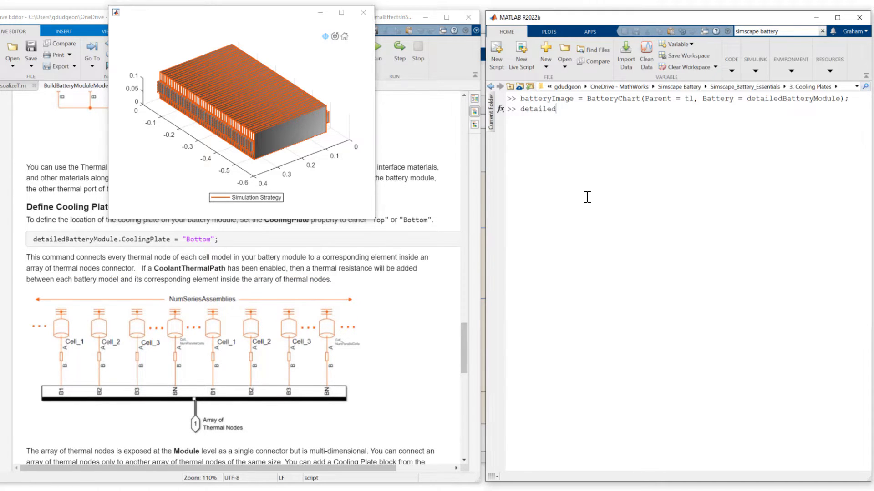
pyautogui.write('detailed')
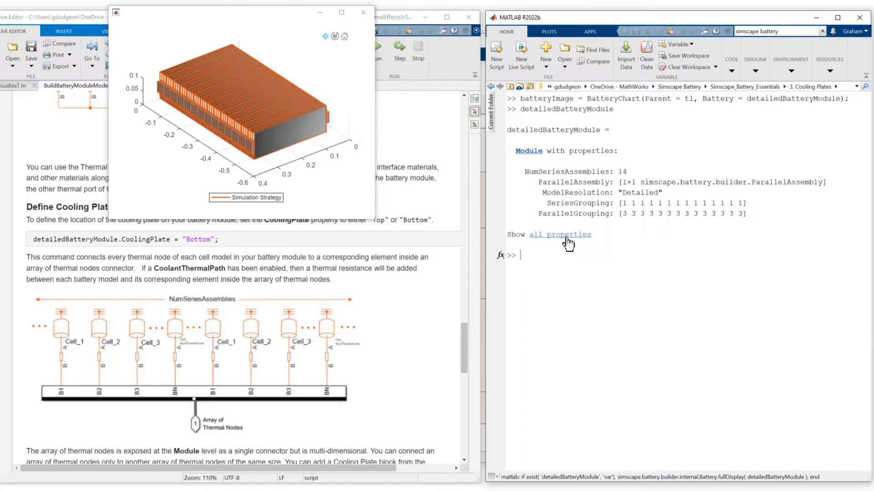
pyautogui.click(559, 234)
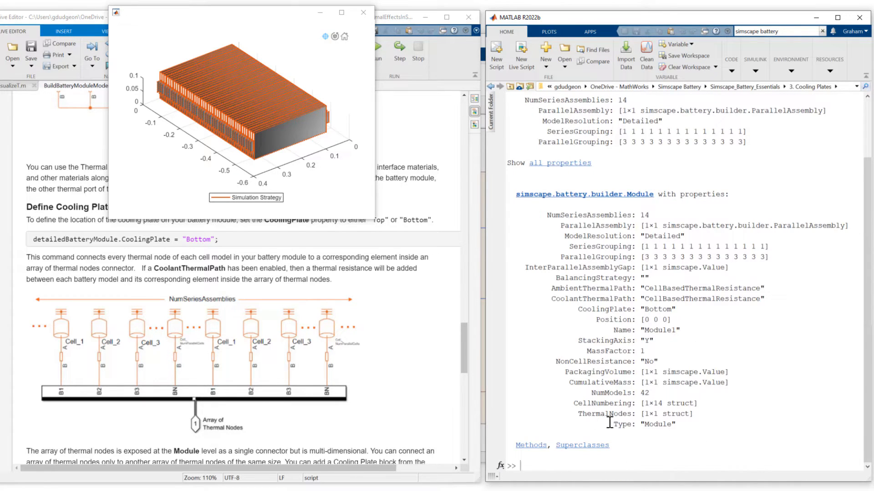
# Query detailedBatteryModule.ThermalNodes, which reports a Bottom cooling plate with 42 thermal nodes
pyautogui.write('detailedBatteryModule')
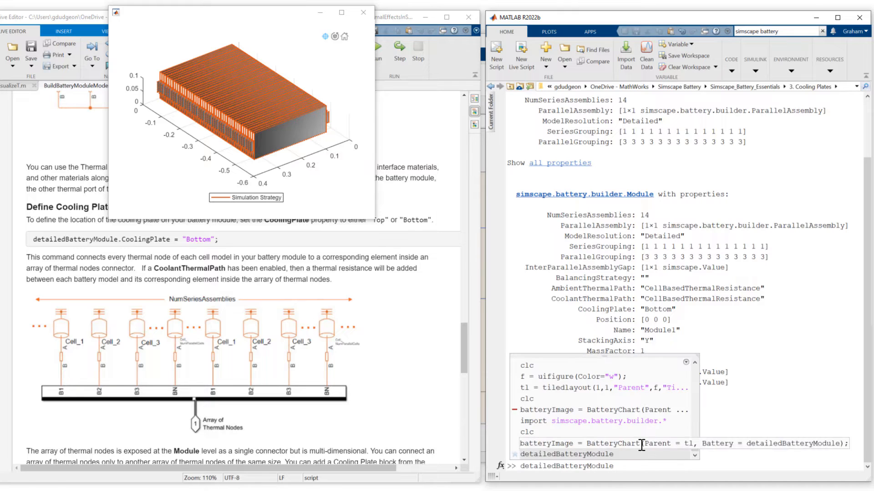
pyautogui.write('.ThermalNodes')
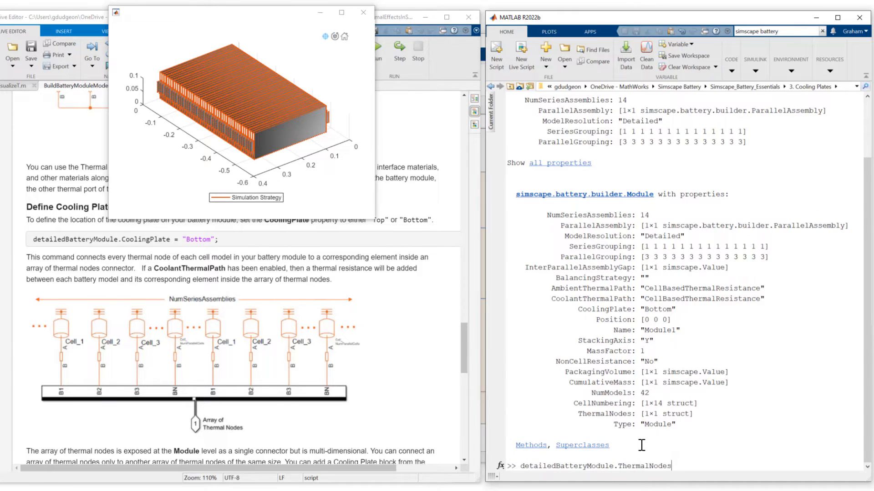
pyautogui.press('enter')
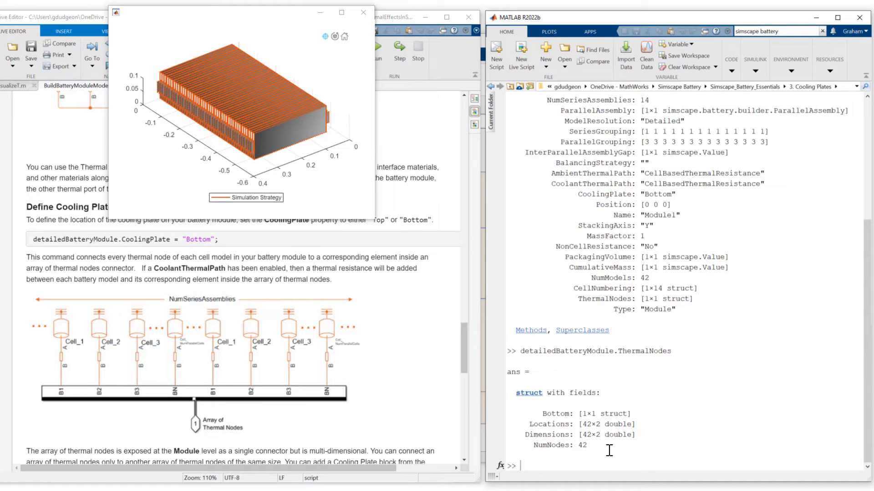
pyautogui.moveTo(435, 390)
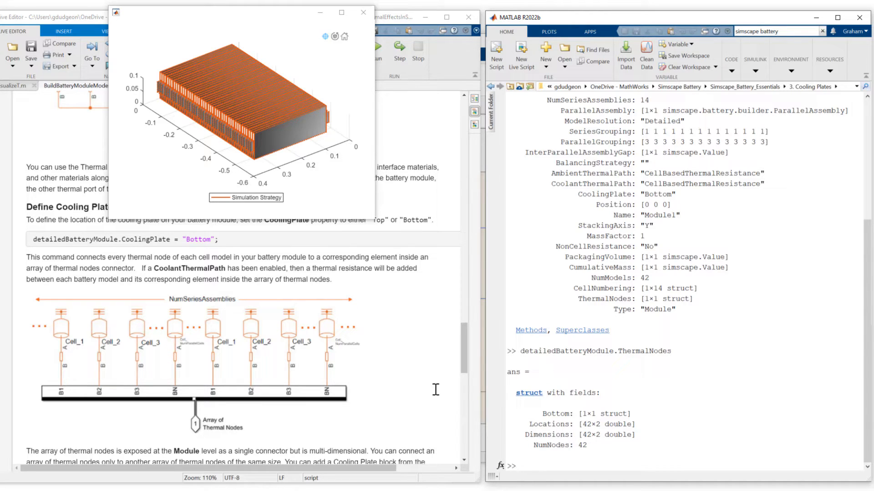
pyautogui.scroll(-3)
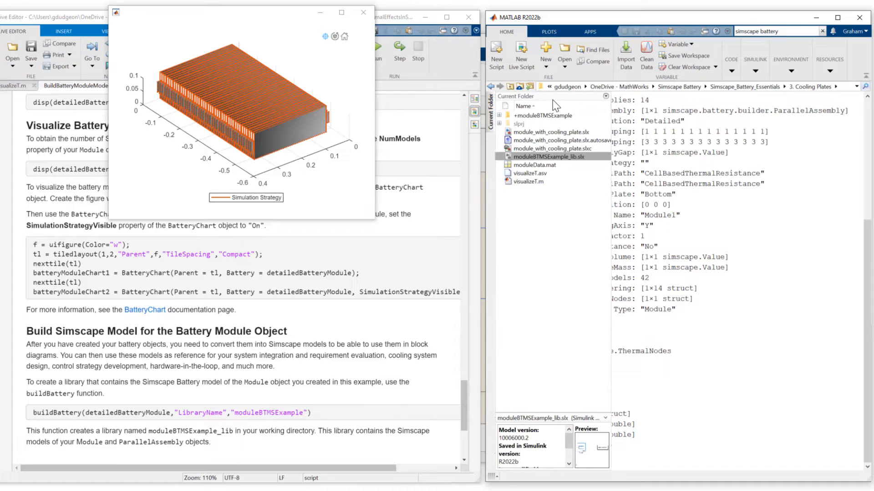
# Restore the Current Folder panel and reposition the moduleBTMSExample library window higher
pyautogui.rightClick(551, 155)
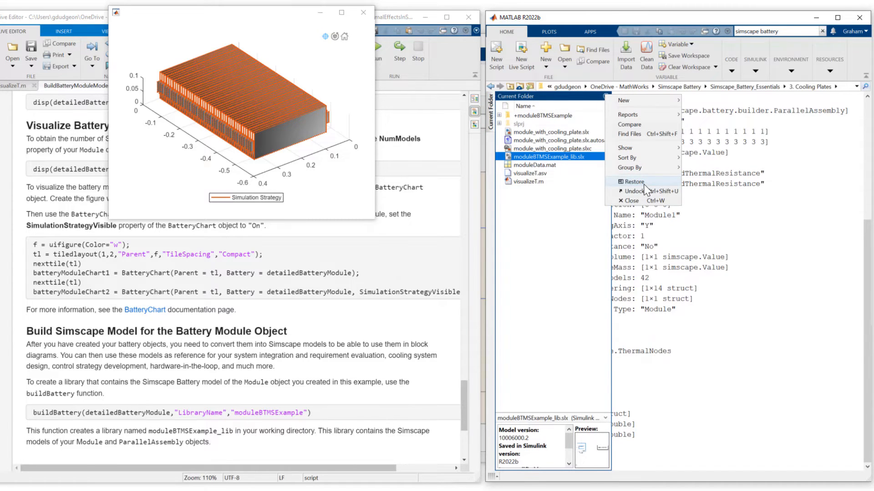
pyautogui.click(633, 182)
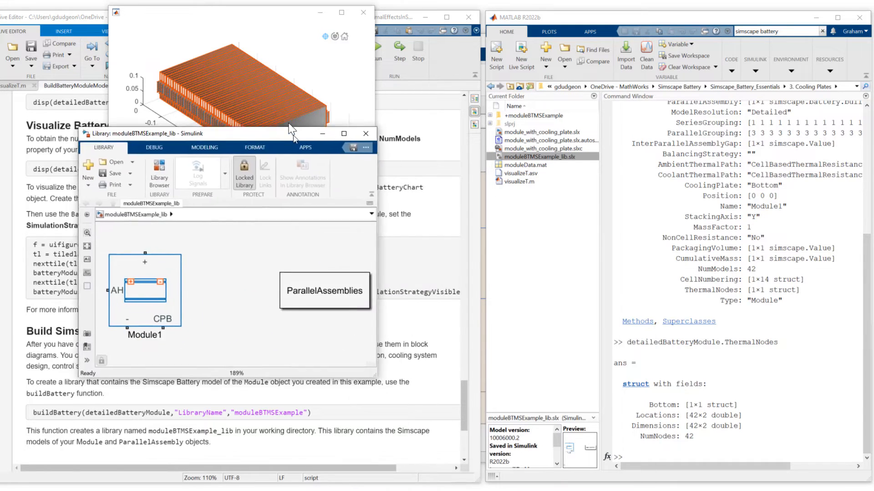
pyautogui.moveTo(223, 133); pyautogui.dragTo(223, 79)
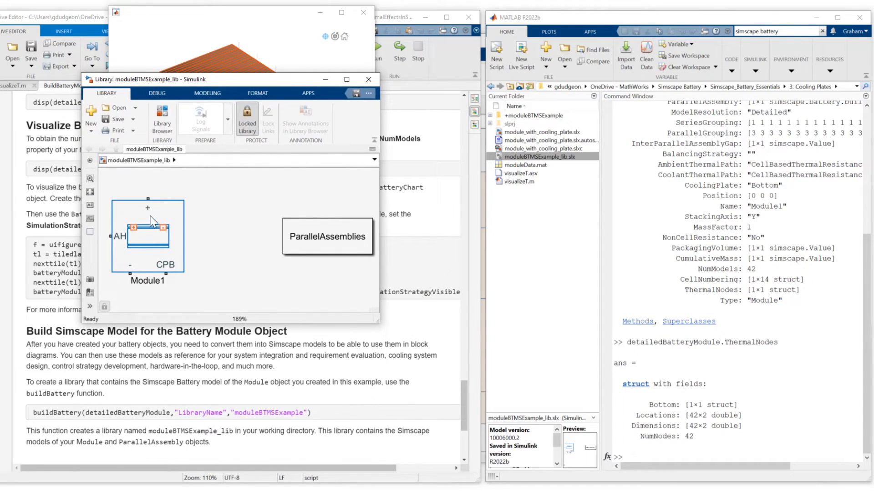
pyautogui.moveTo(150, 204)
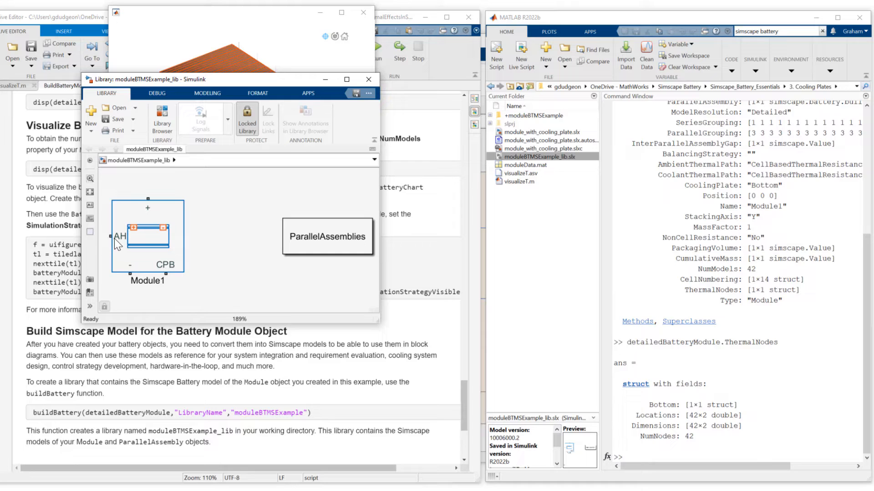
pyautogui.moveTo(180, 281)
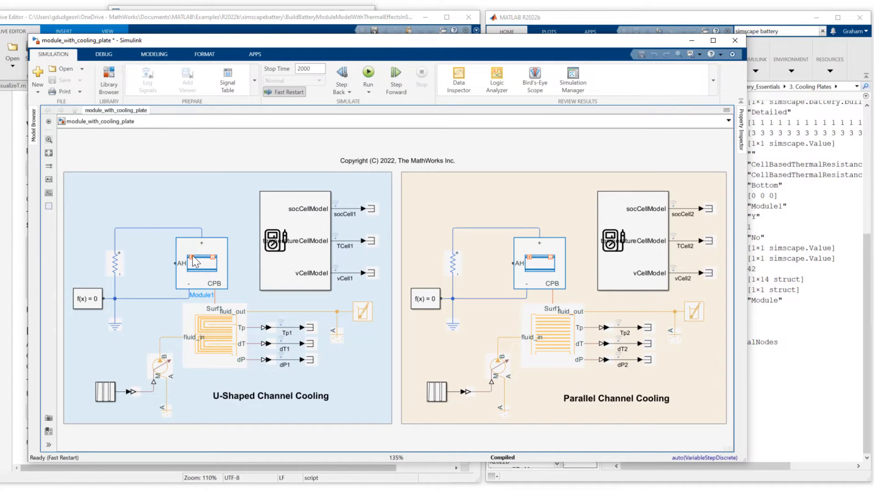
# Inspect the Resistor block in the U-shaped cooling model, confirming its 1 Ohm resistance, and close it
pyautogui.click(115, 262)
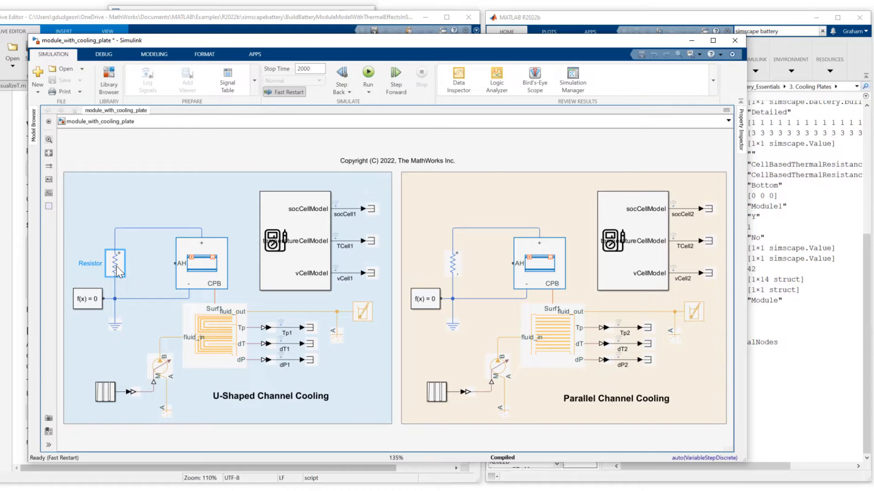
pyautogui.doubleClick(116, 263)
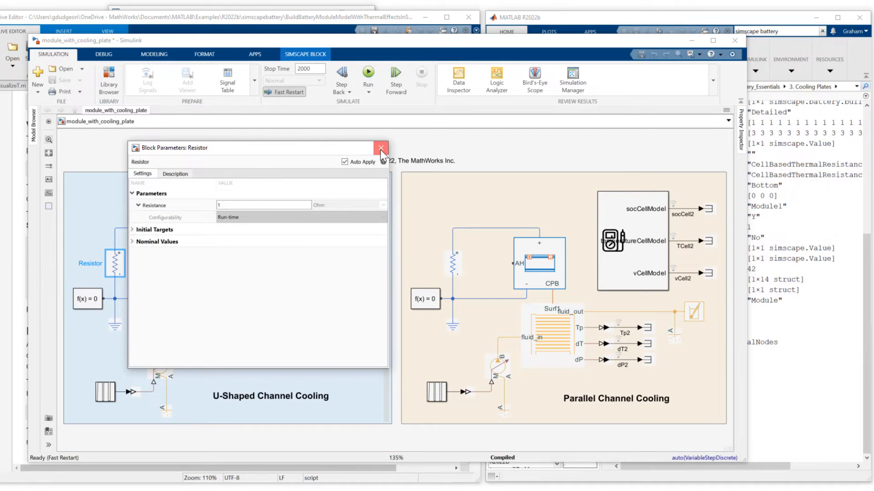
pyautogui.click(380, 147)
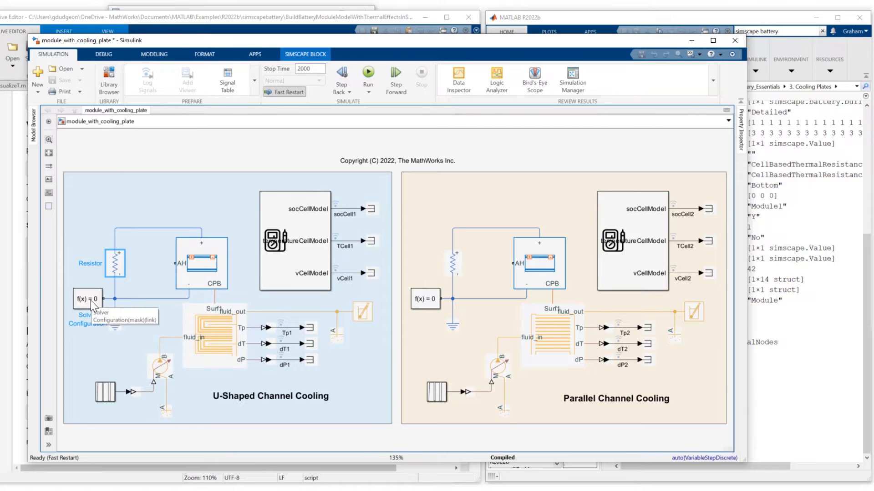
pyautogui.doubleClick(87, 299)
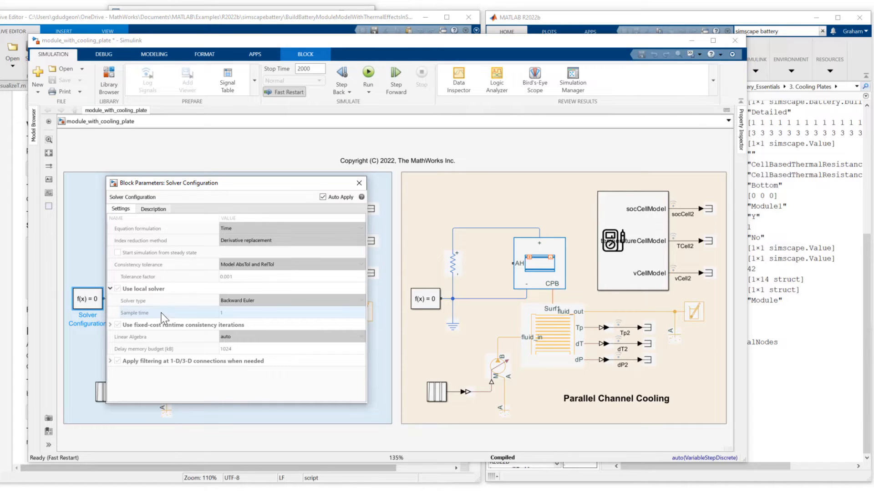
pyautogui.moveTo(162, 322)
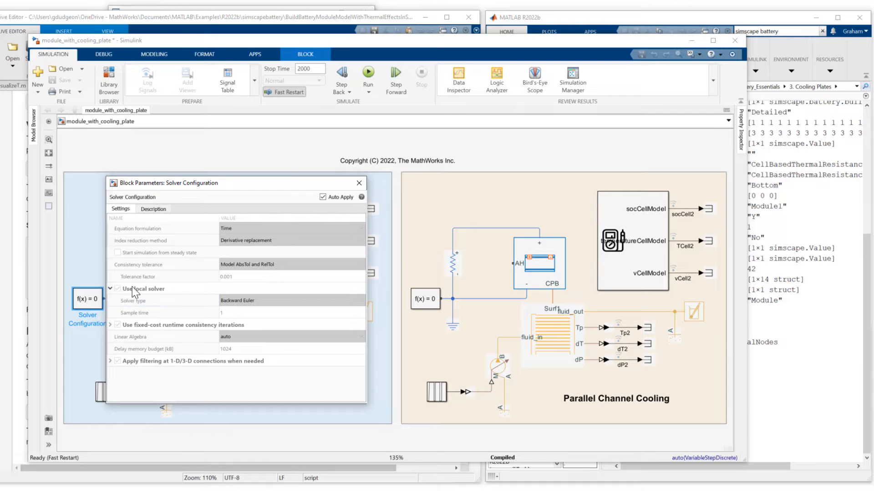
pyautogui.click(358, 183)
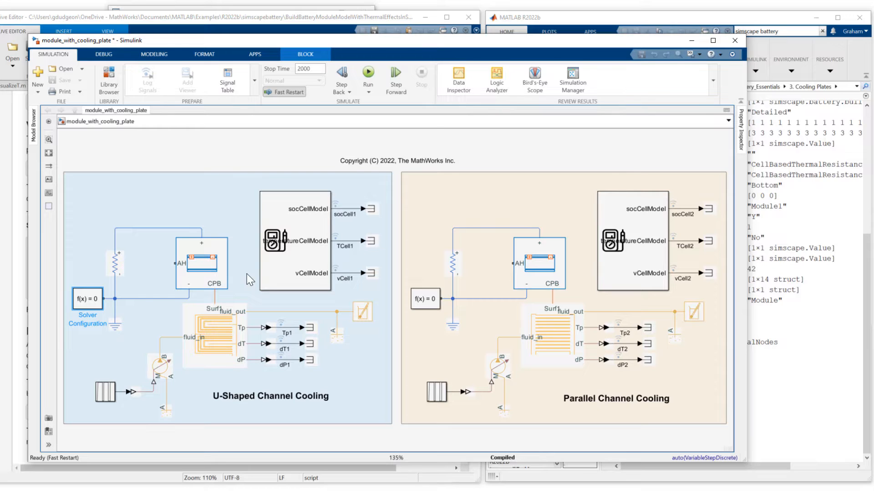
pyautogui.moveTo(285, 271)
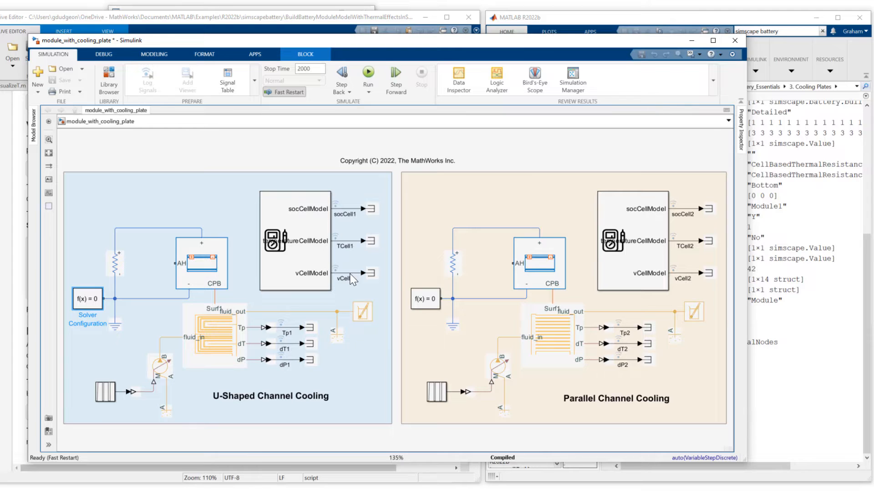
pyautogui.moveTo(313, 209)
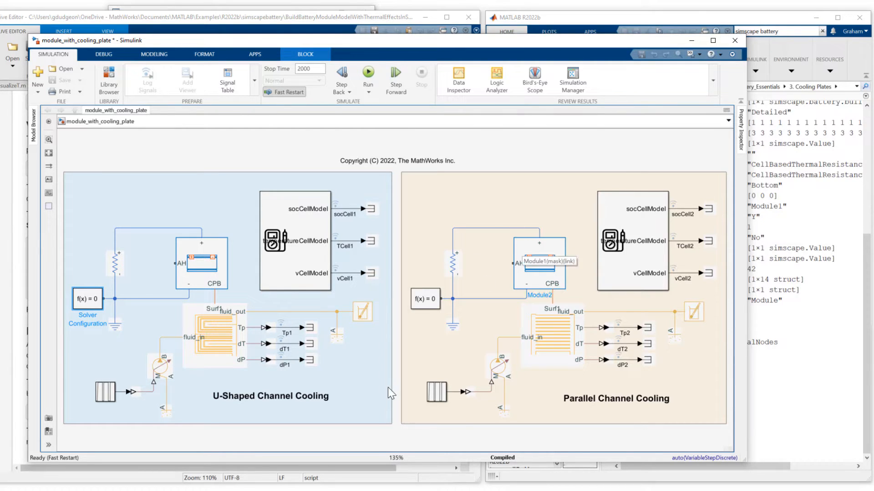
pyautogui.moveTo(331, 390)
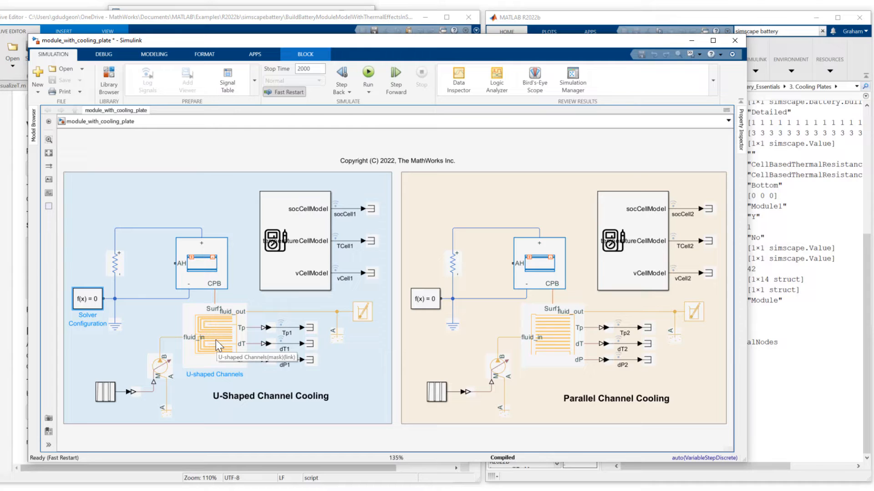
pyautogui.moveTo(561, 359)
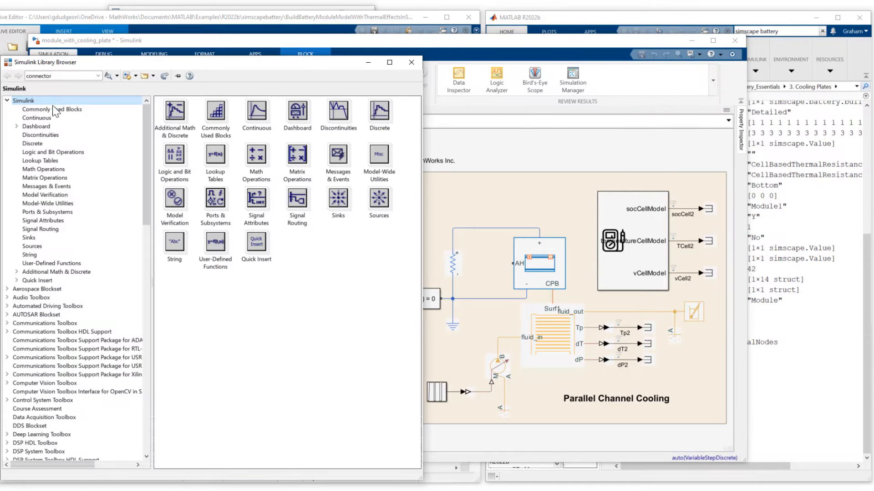
# Browse to the Simscape > Battery > Thermal library listing Edge Cooling, Parallel Channels and U-shaped Channels blocks
pyautogui.scroll(-3)
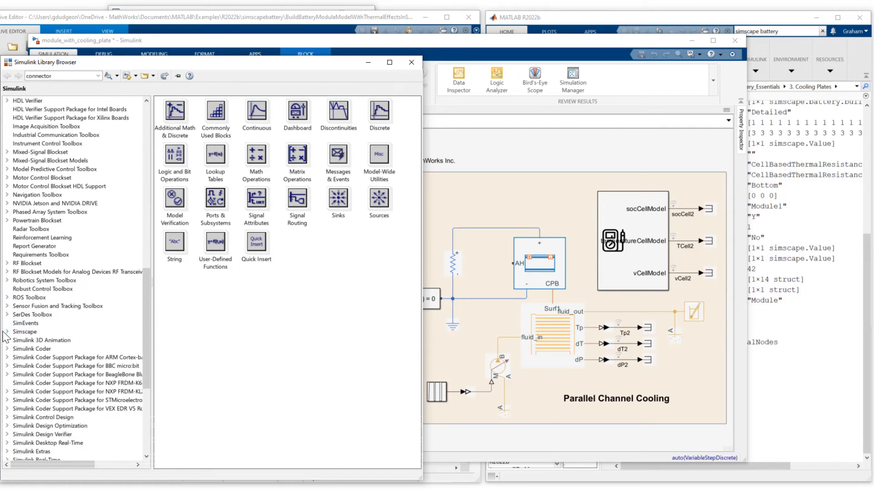
pyautogui.click(6, 332)
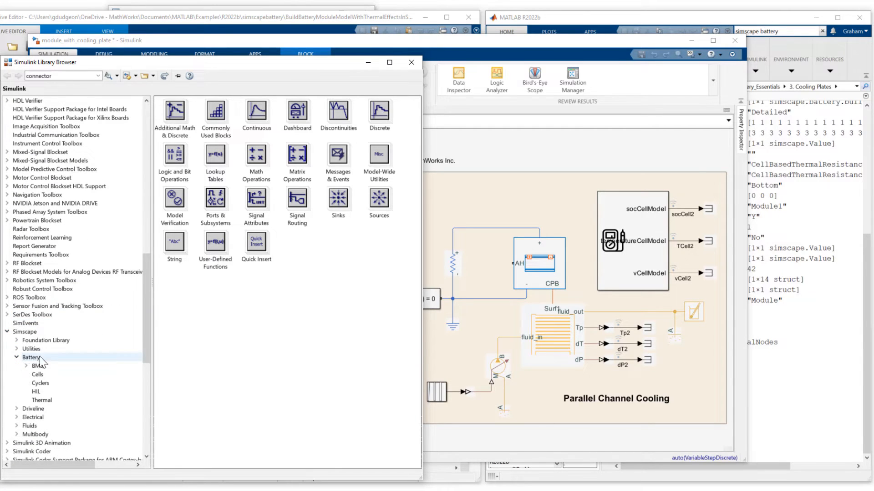
pyautogui.click(40, 400)
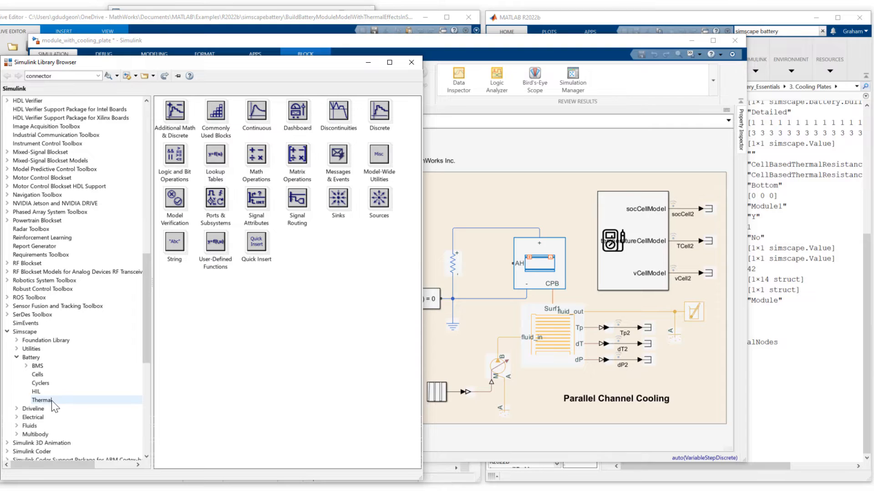
pyautogui.click(42, 400)
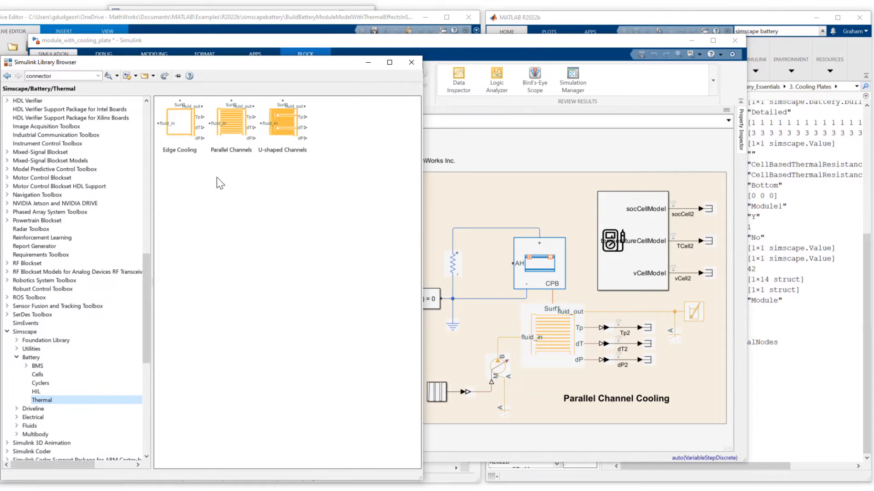
pyautogui.moveTo(233, 162)
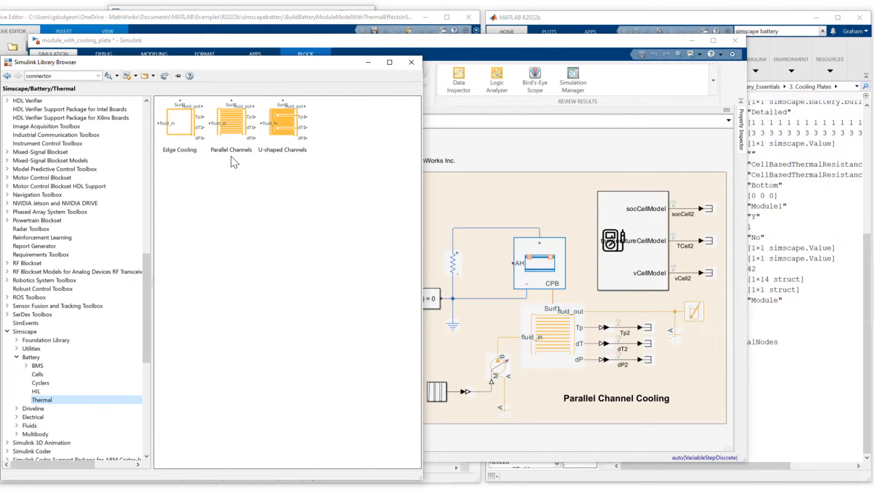
pyautogui.moveTo(287, 163)
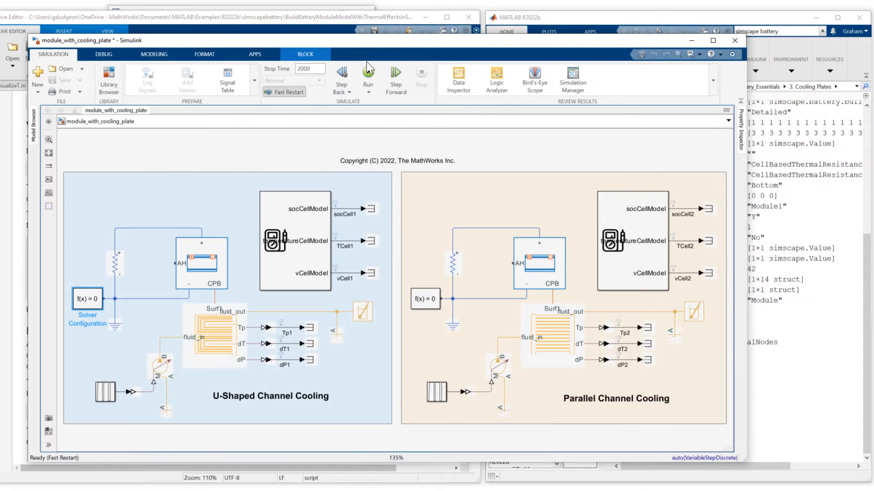
pyautogui.moveTo(214, 348)
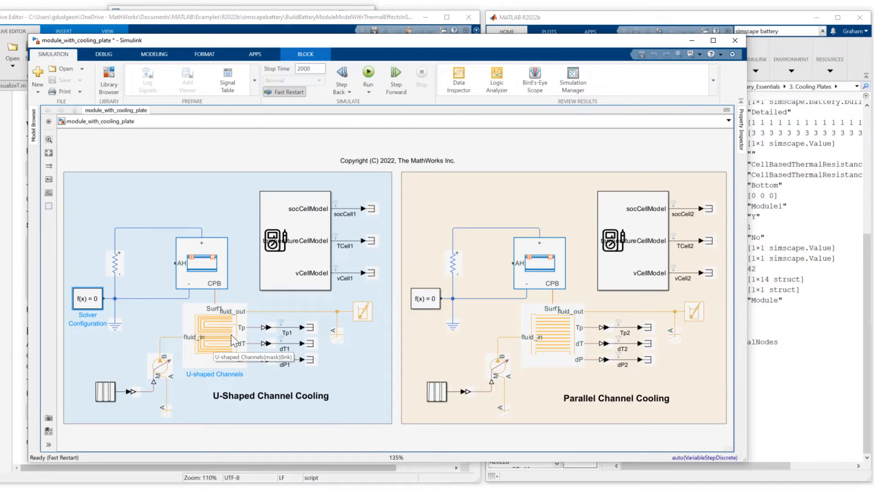
pyautogui.moveTo(158, 322)
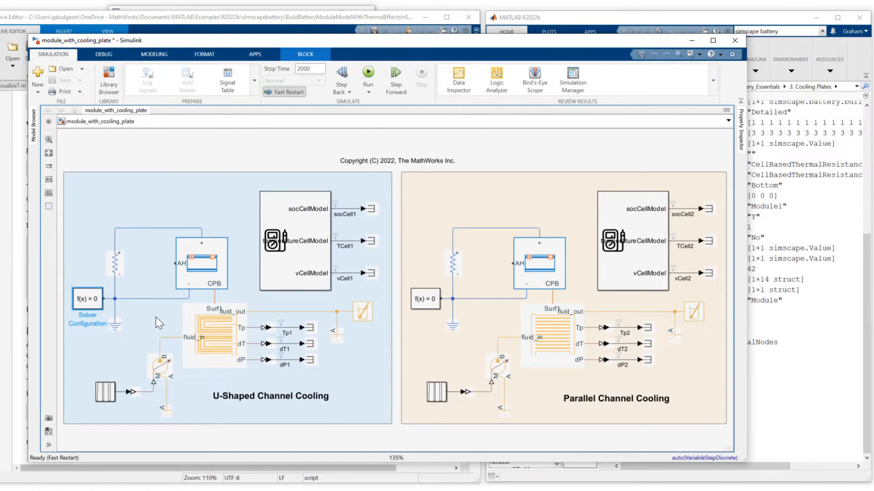
pyautogui.moveTo(163, 371)
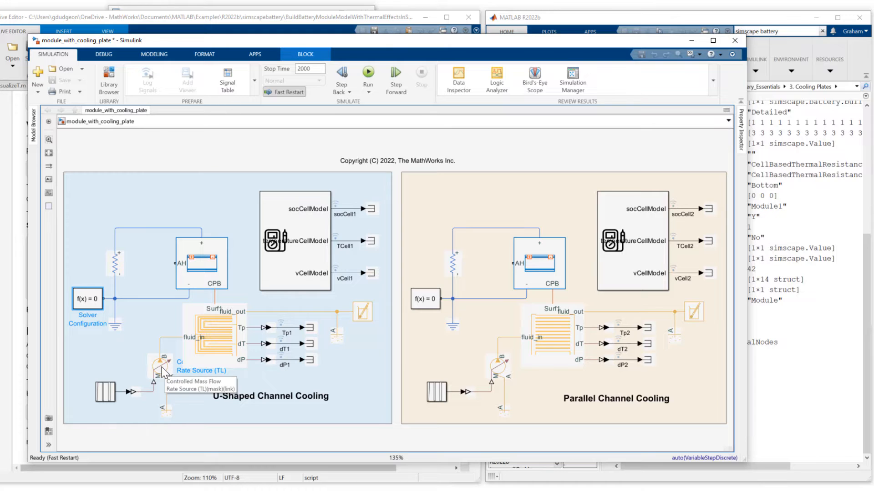
pyautogui.moveTo(136, 368)
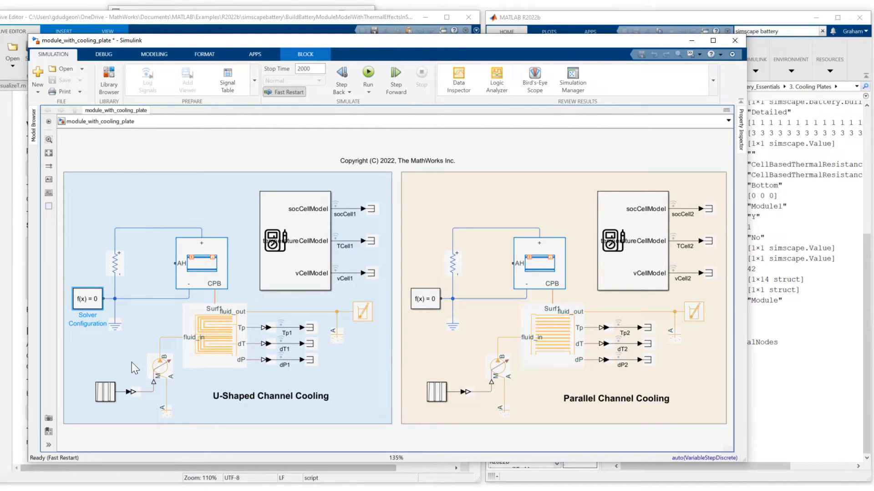
pyautogui.moveTo(144, 336)
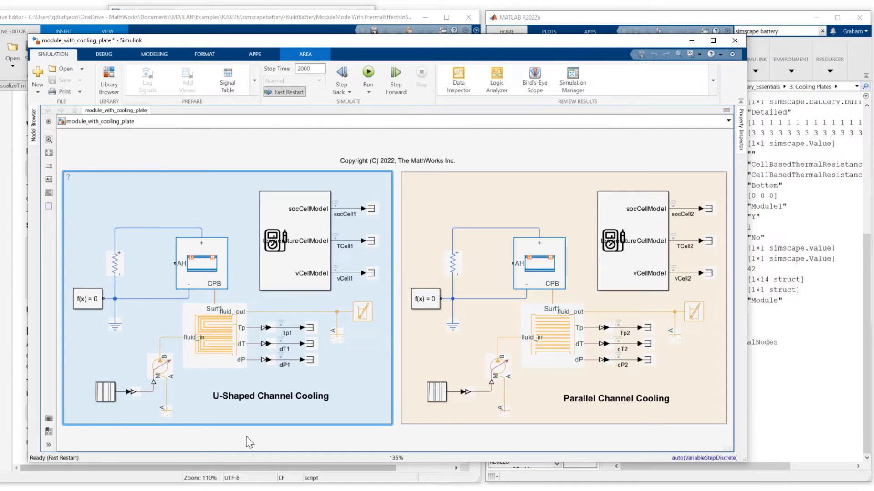
pyautogui.doubleClick(103, 391)
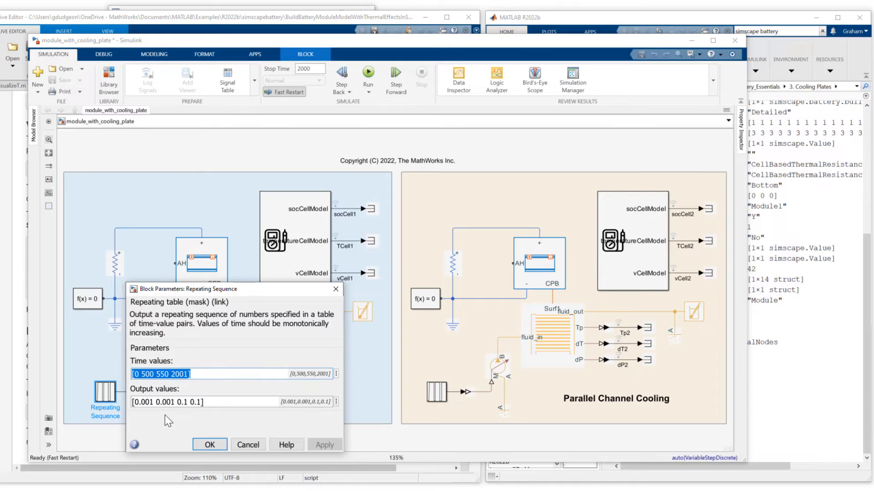
pyautogui.moveTo(184, 401)
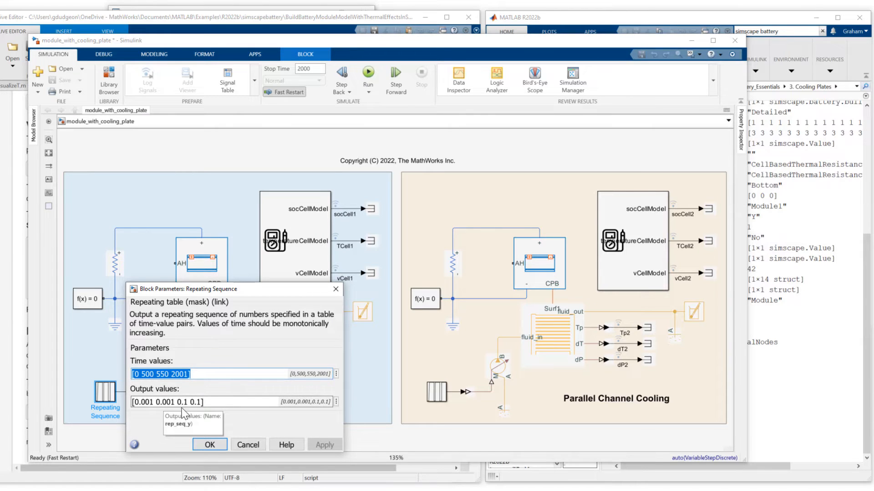
pyautogui.moveTo(182, 416)
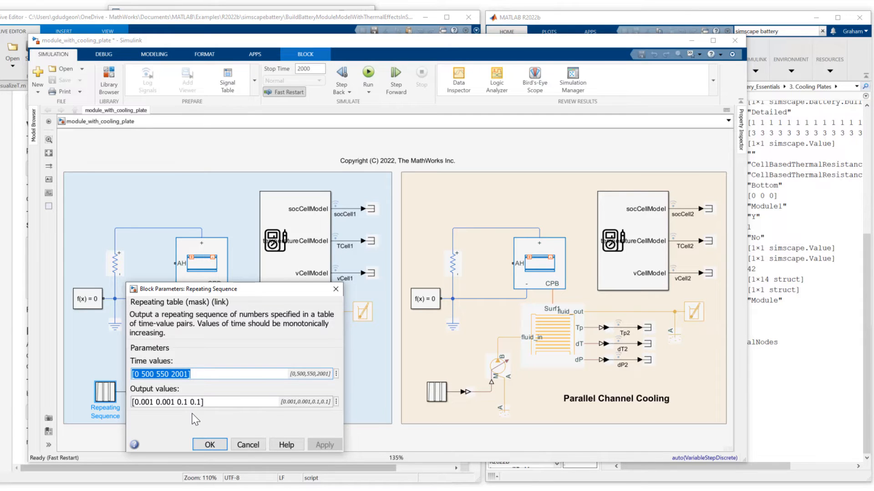
# Close the Repeating Sequence parameters with OK, keeping the time and output values unchanged
pyautogui.click(209, 445)
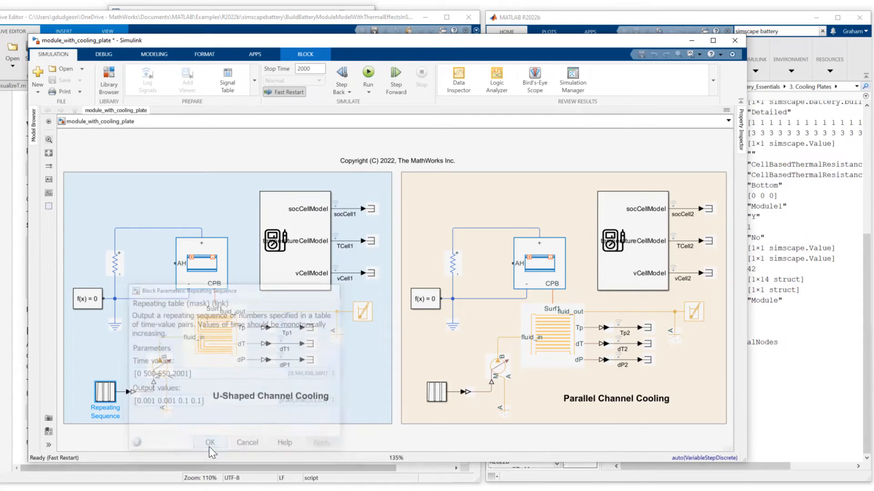
pyautogui.click(210, 442)
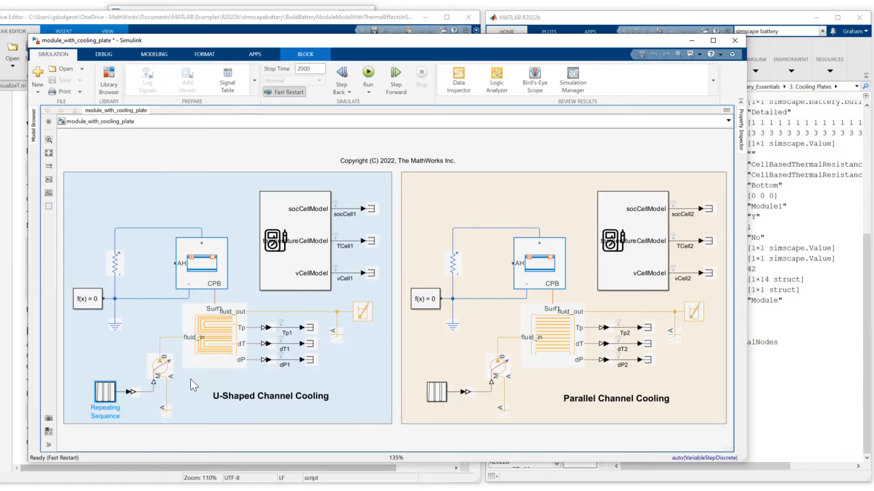
pyautogui.moveTo(217, 338)
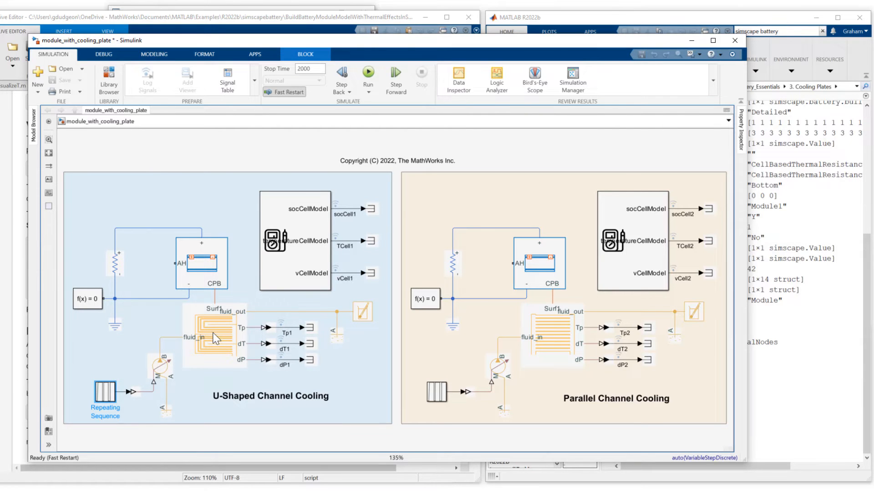
pyautogui.doubleClick(214, 334)
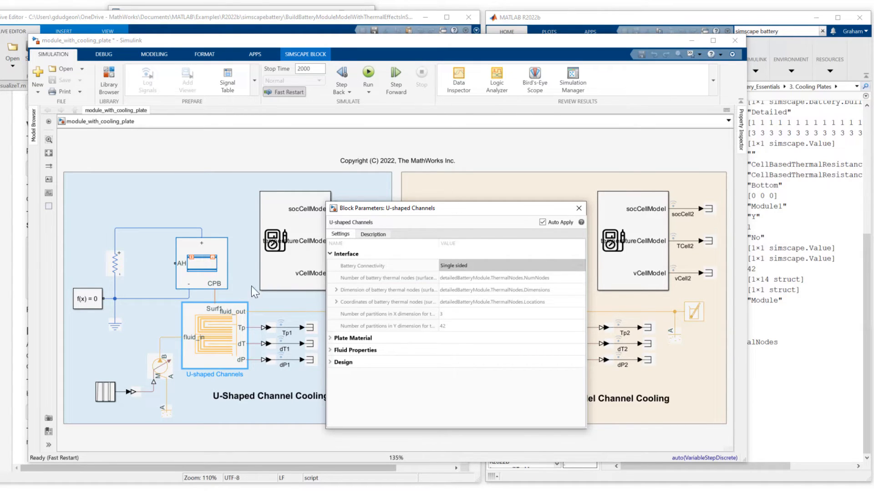
pyautogui.moveTo(486, 304)
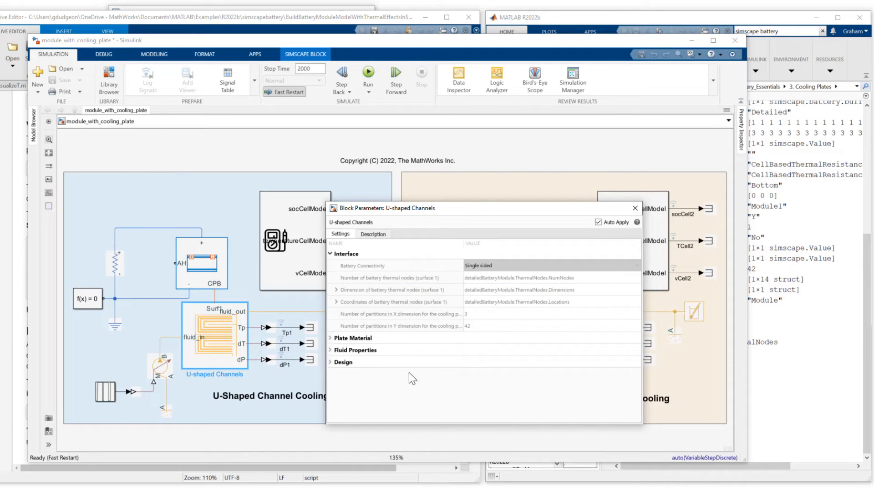
pyautogui.moveTo(376, 325)
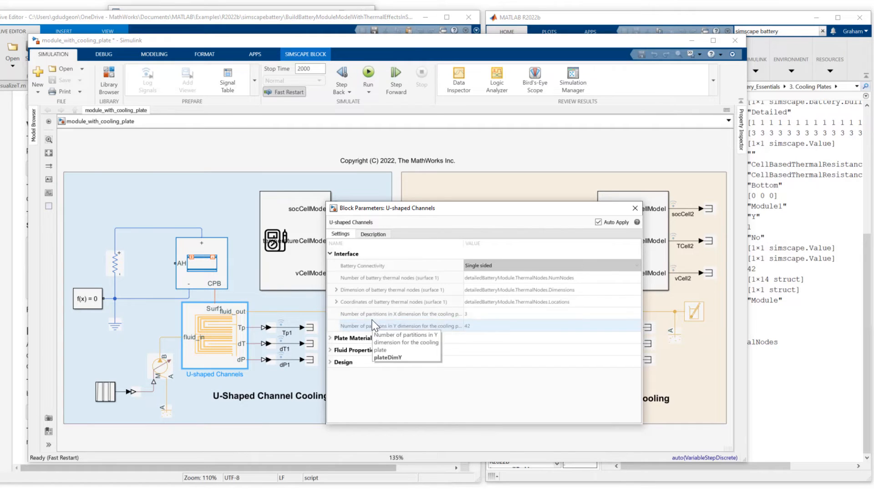
pyautogui.moveTo(469, 249)
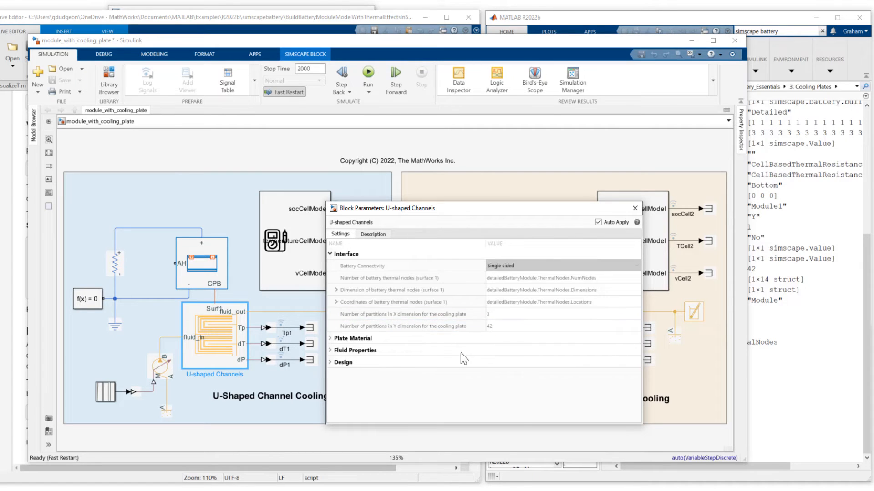
pyautogui.moveTo(463, 376)
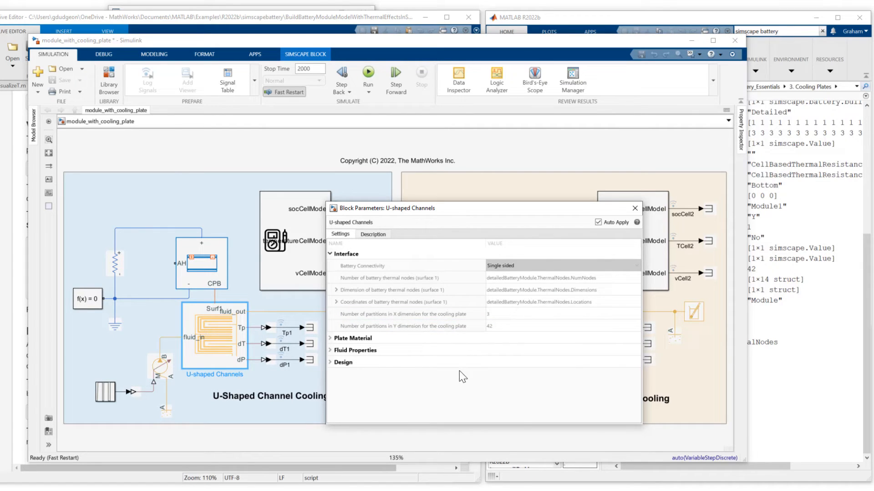
pyautogui.moveTo(433, 378)
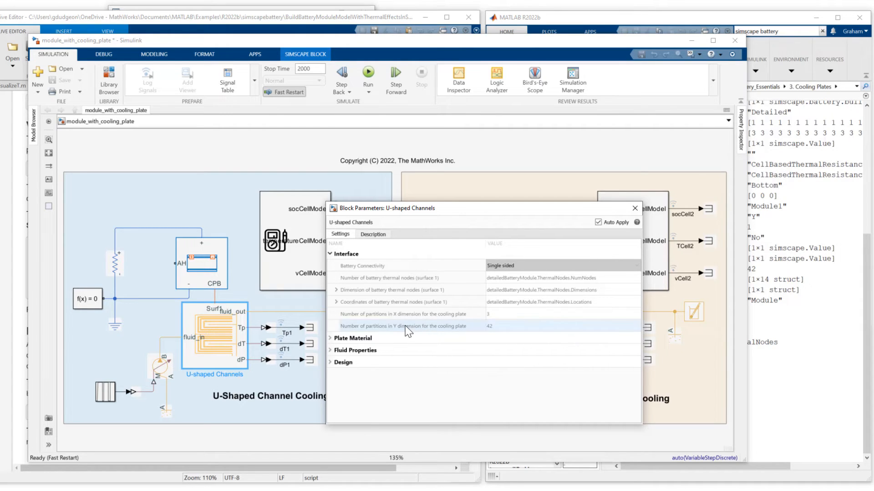
pyautogui.moveTo(495, 333)
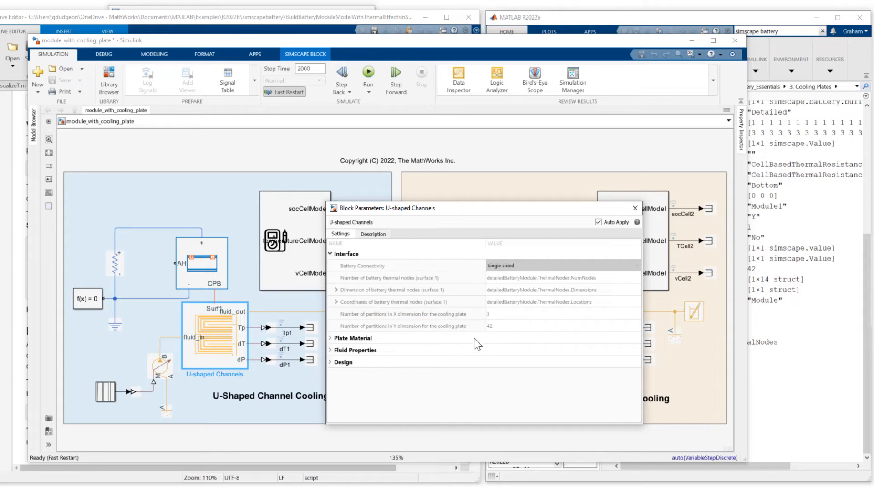
pyautogui.moveTo(449, 340)
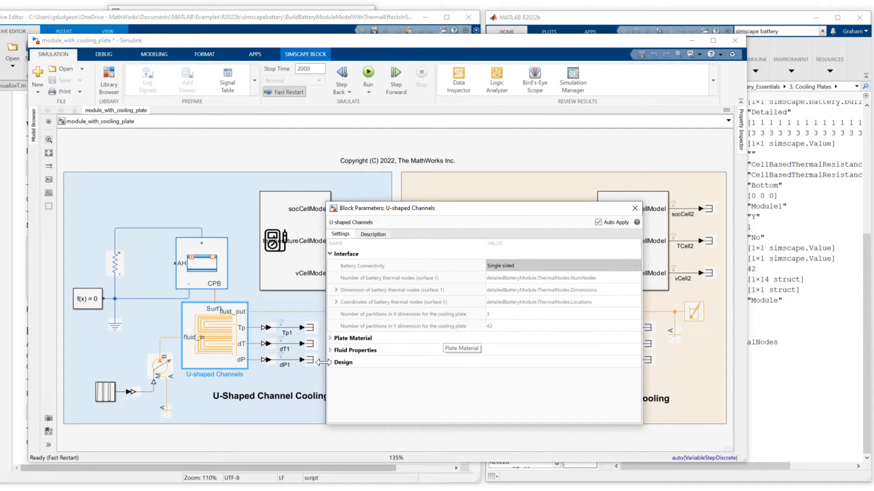
pyautogui.click(343, 363)
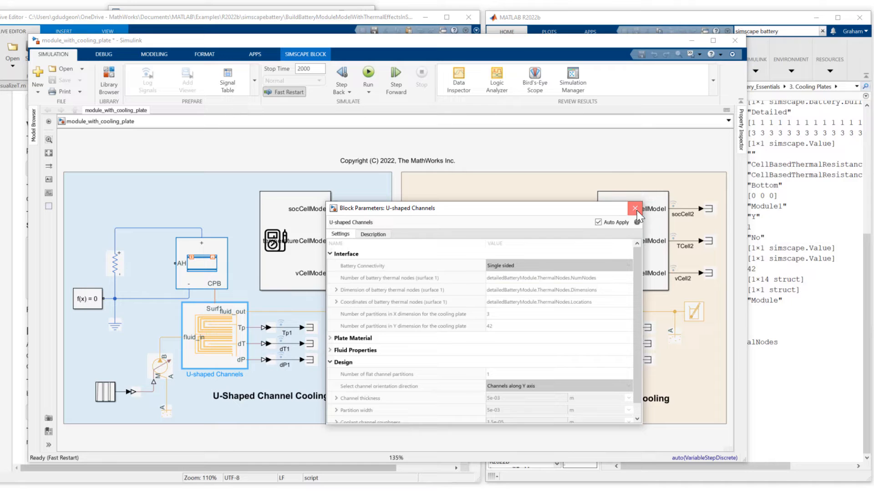
pyautogui.click(635, 208)
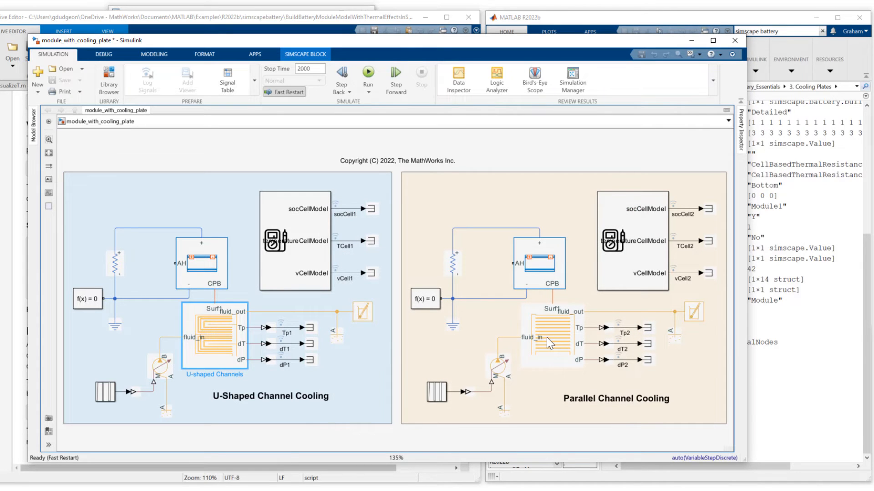
# Review the Parallel Channels block's Design settings showing 3 by 42 partitions and 4 coolant channels, then close it
pyautogui.doubleClick(548, 334)
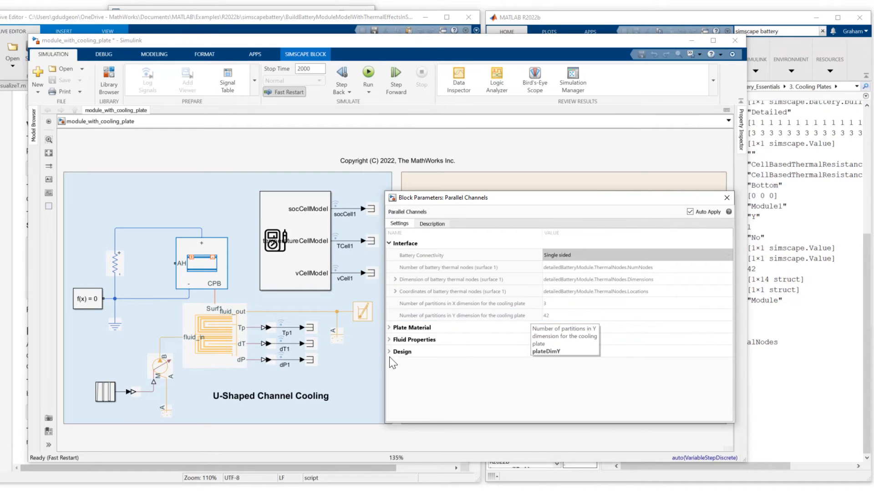
pyautogui.click(401, 351)
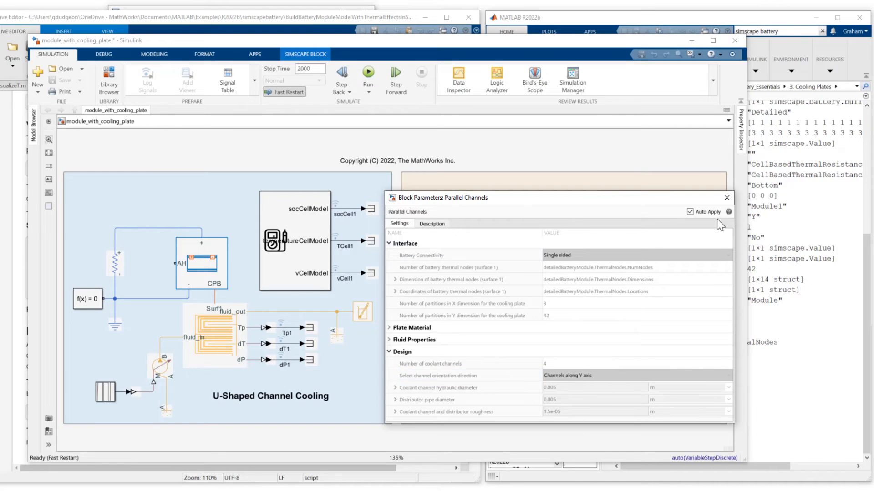
pyautogui.click(726, 198)
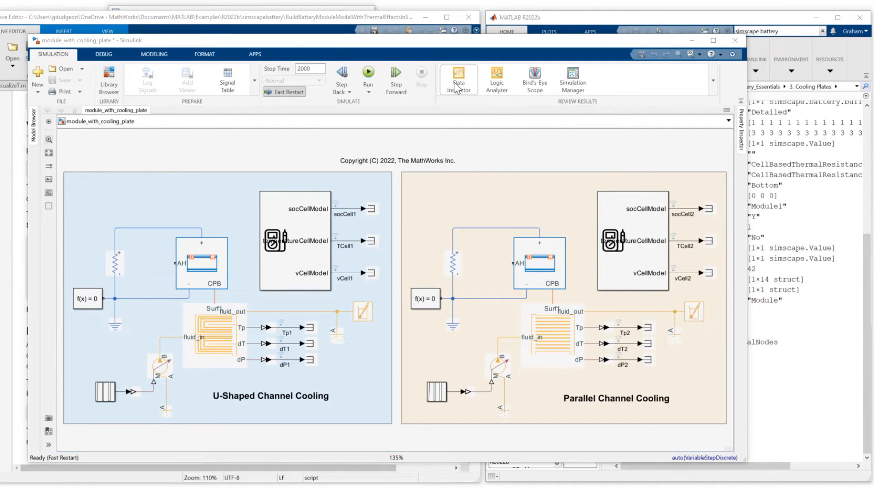
# In Simulation Data Inspector convert TCell2 to channels and plot TCell2(1,1) and TCell2(2,1)
pyautogui.click(458, 80)
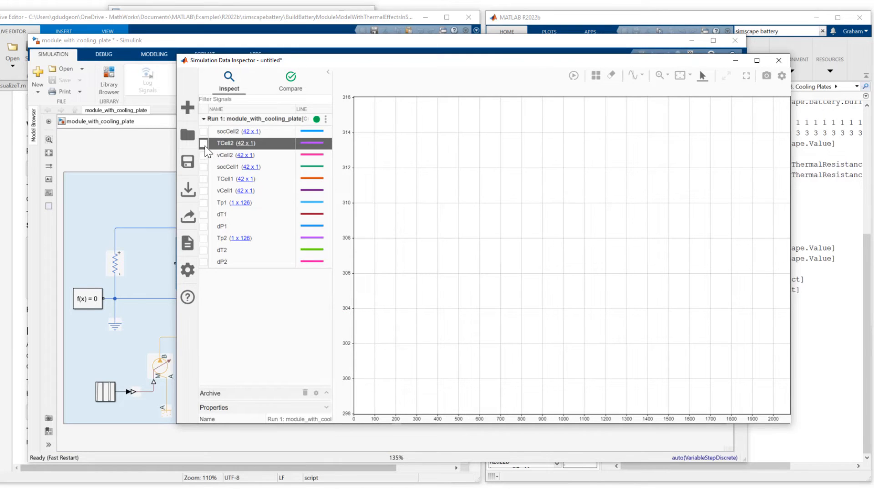
pyautogui.click(204, 143)
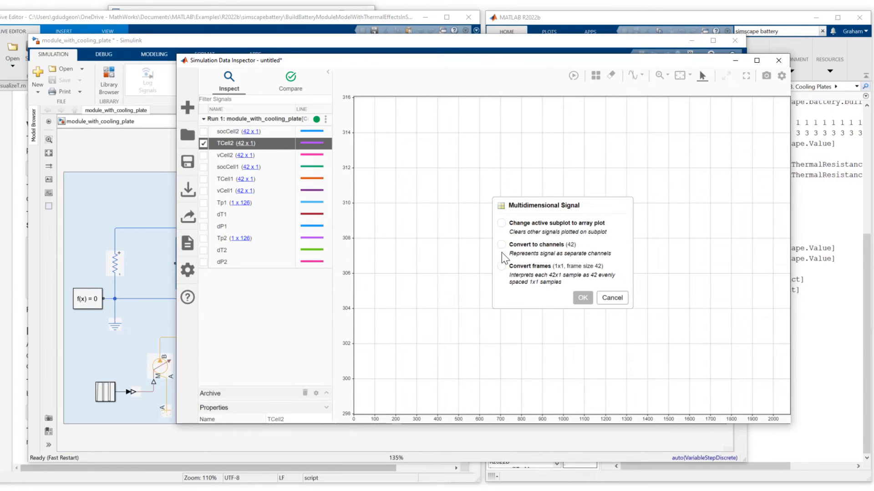
pyautogui.click(500, 245)
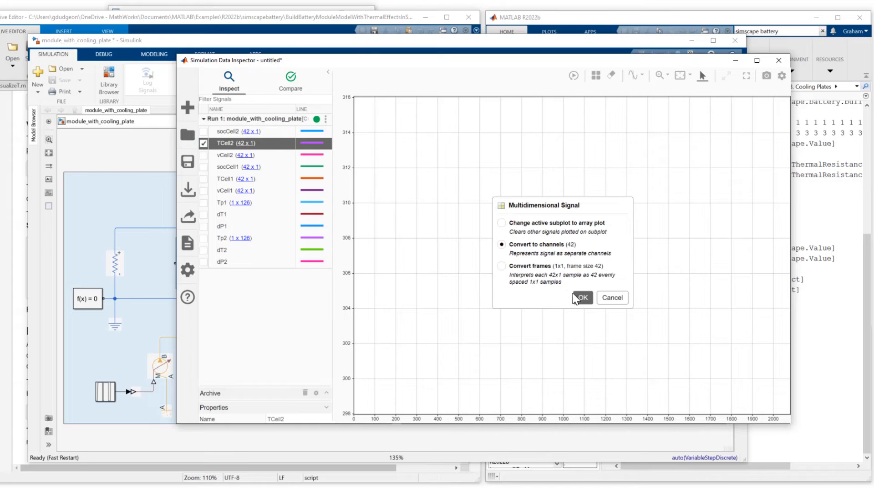
pyautogui.click(582, 299)
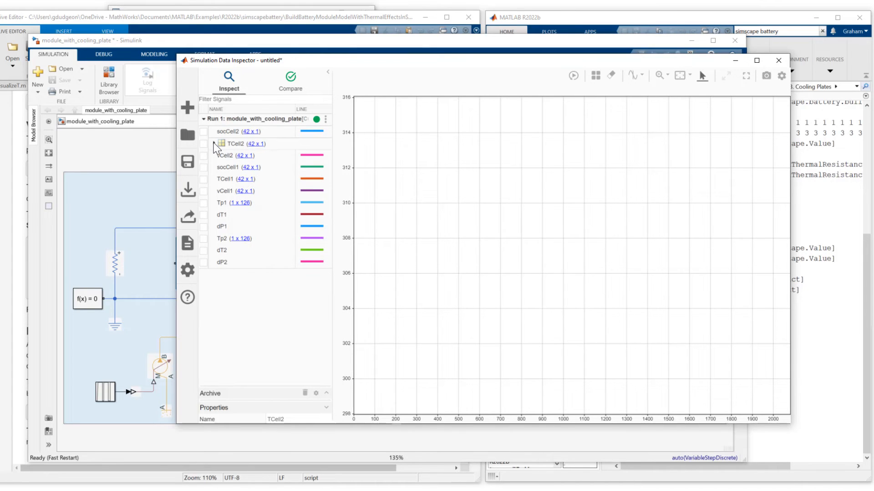
pyautogui.click(234, 144)
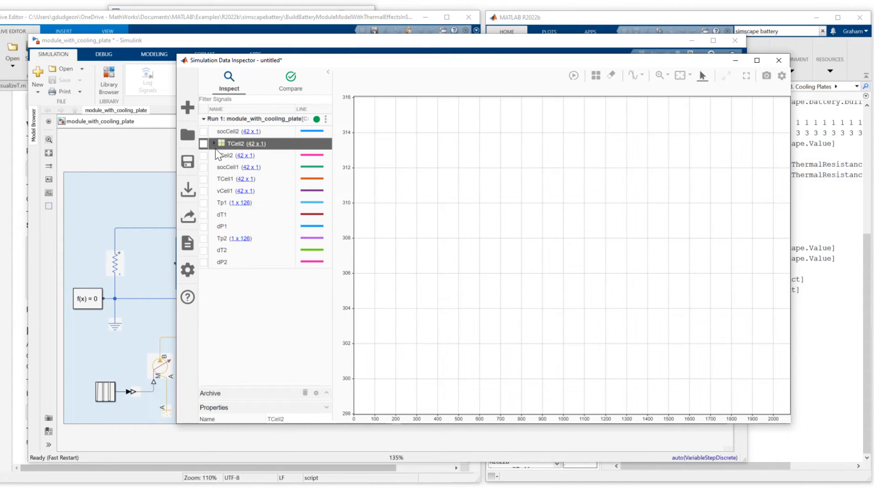
pyautogui.click(219, 143)
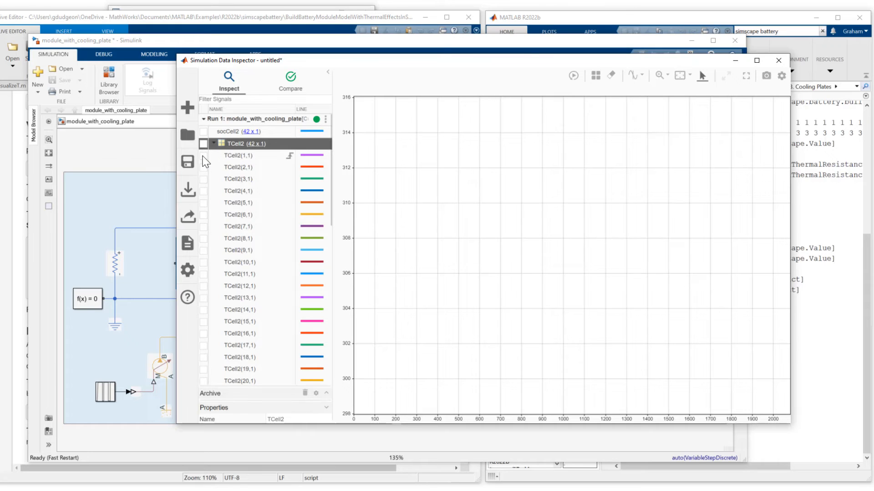
pyautogui.click(203, 155)
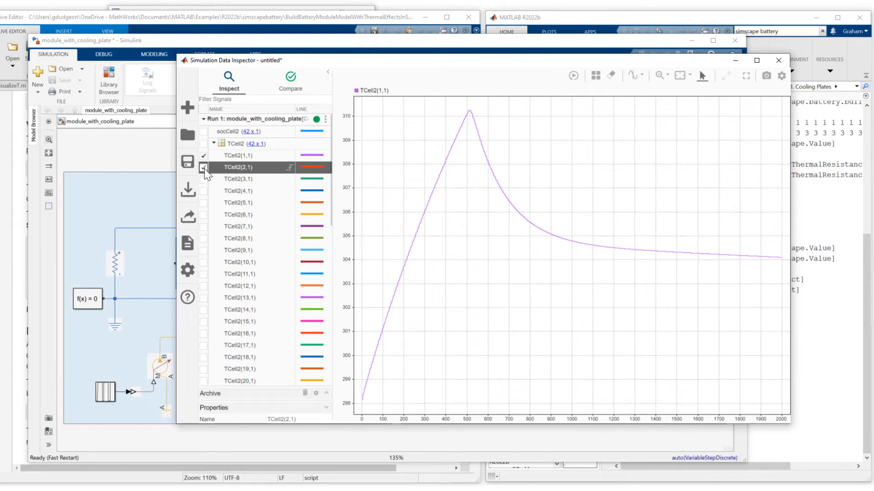
pyautogui.click(203, 167)
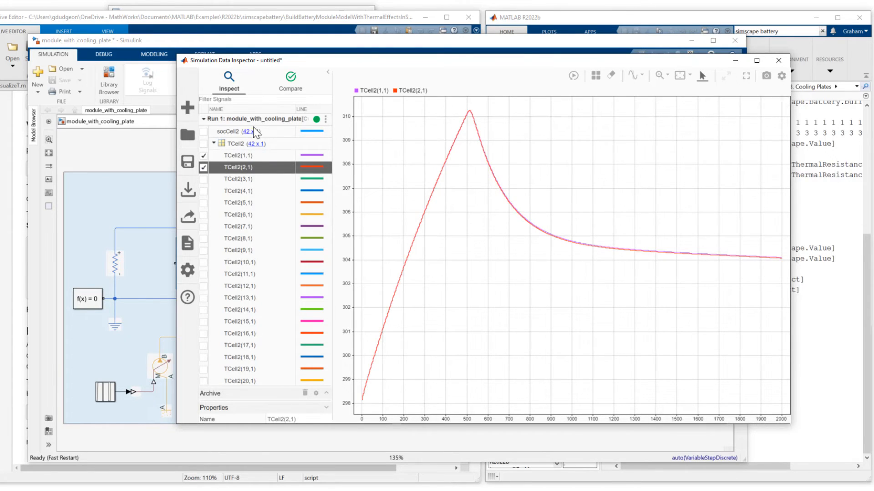
pyautogui.click(208, 144)
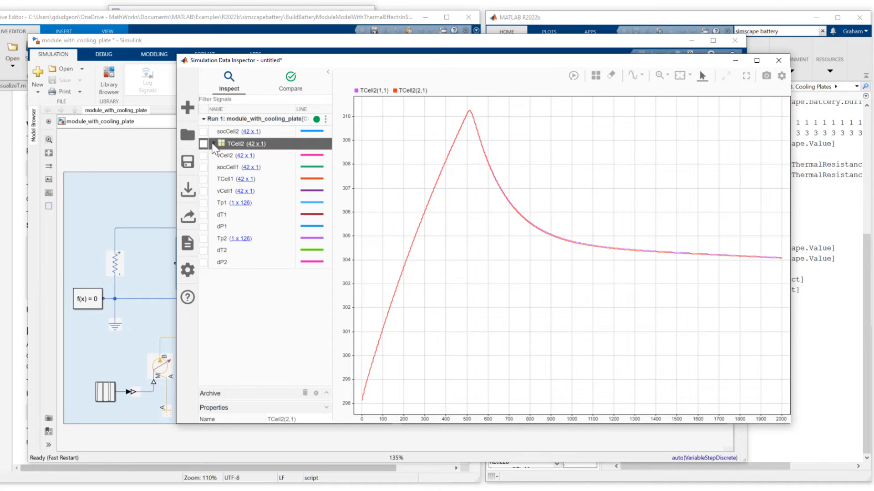
# Convert TCell1 to channels and add TCell1(1,1) to the temperature plot
pyautogui.click(203, 179)
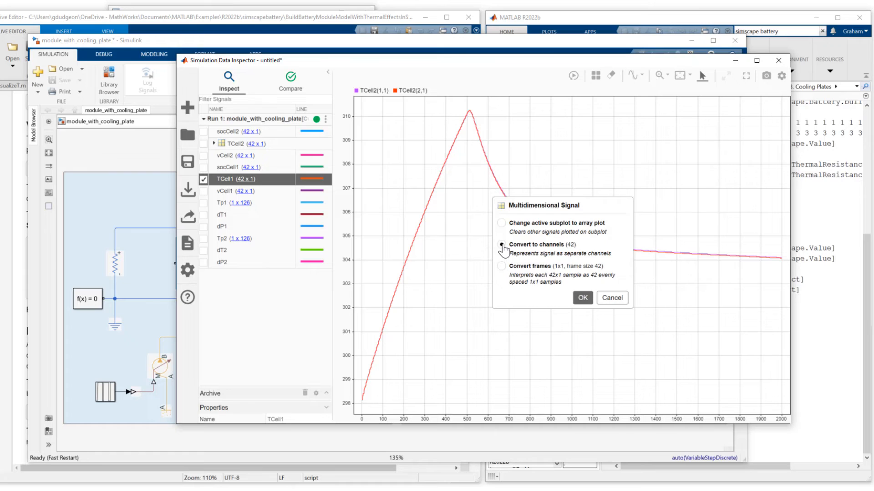
pyautogui.click(582, 298)
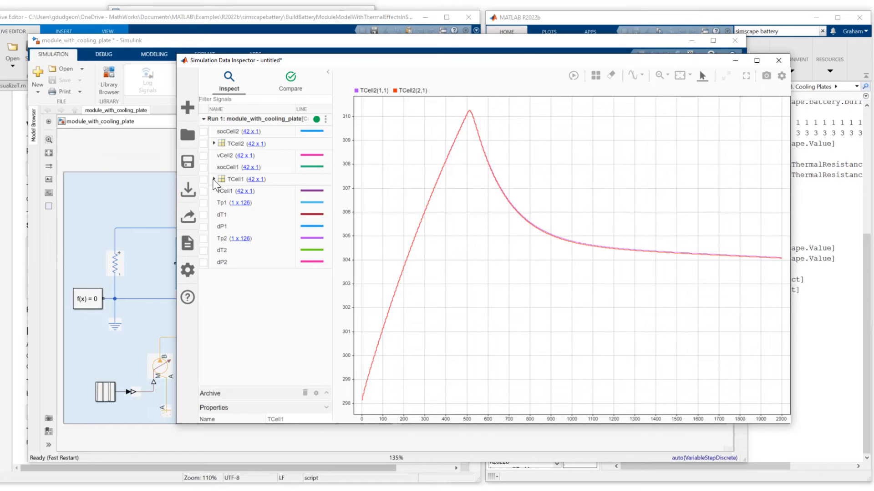
pyautogui.click(214, 179)
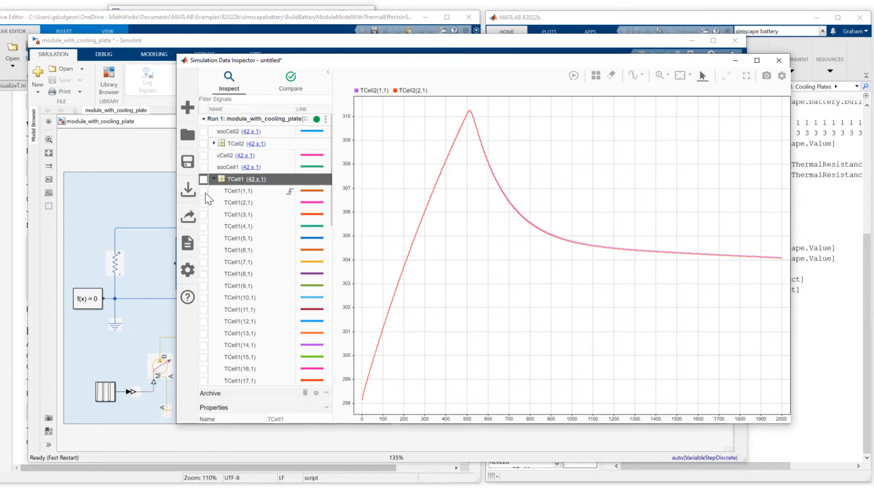
pyautogui.click(203, 202)
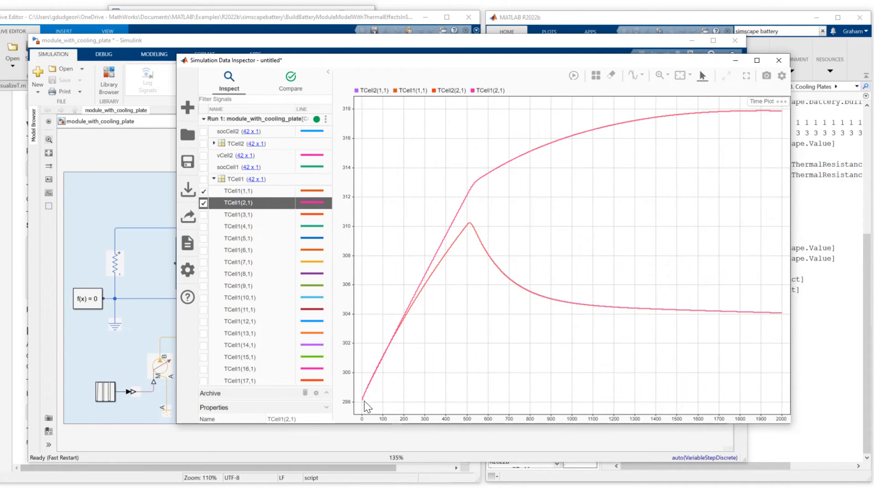
pyautogui.moveTo(386, 373)
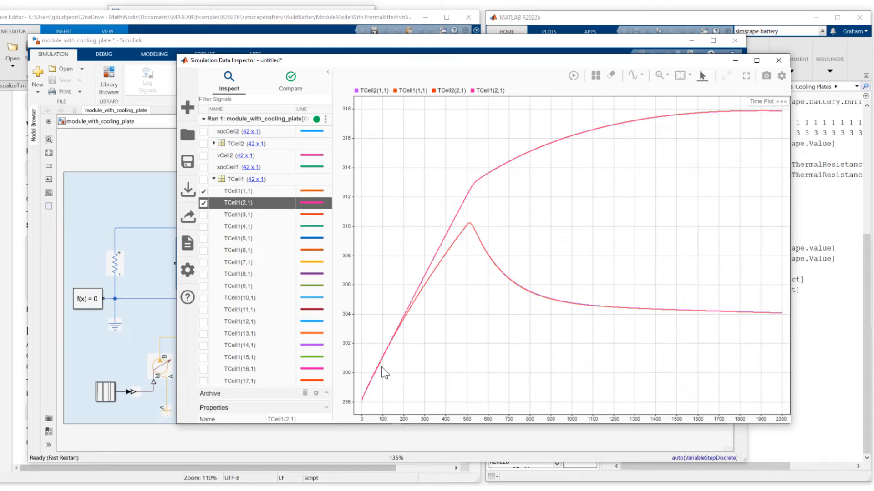
pyautogui.moveTo(470, 227)
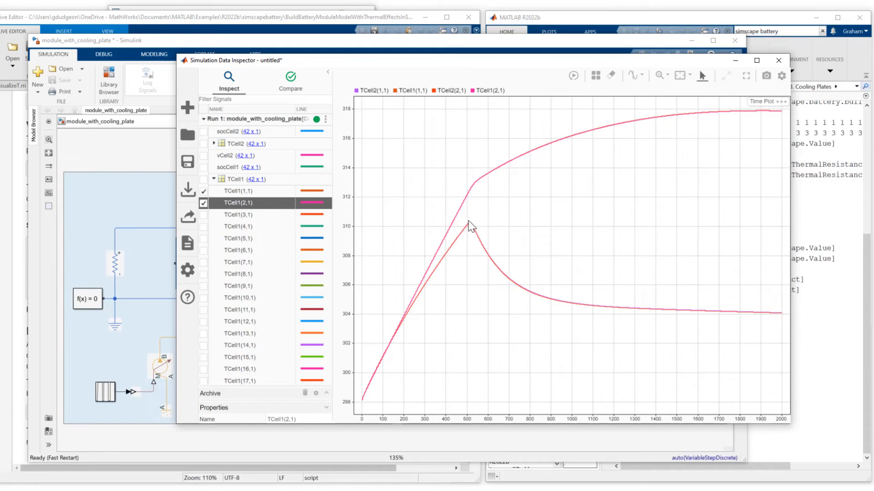
pyautogui.moveTo(472, 232)
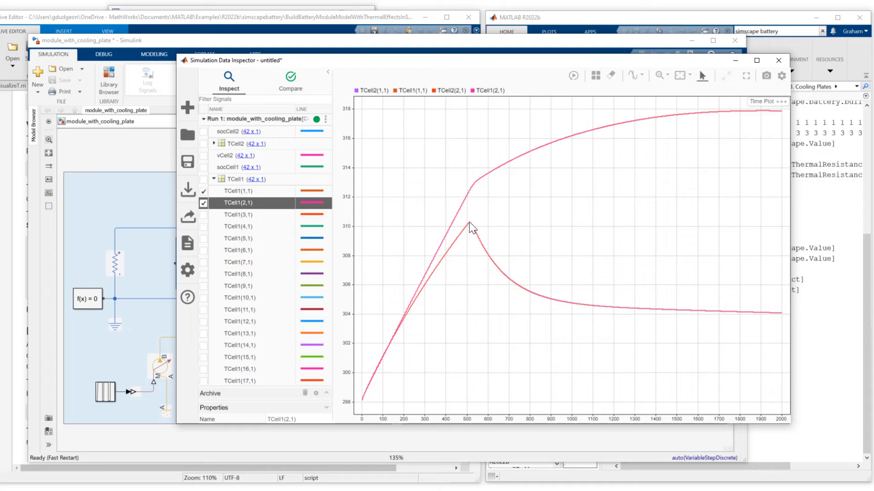
pyautogui.moveTo(472, 228)
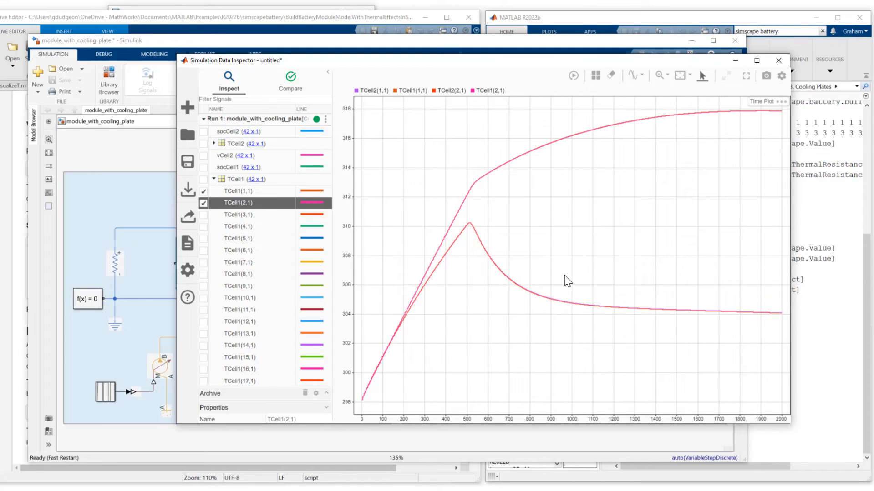
pyautogui.moveTo(559, 305)
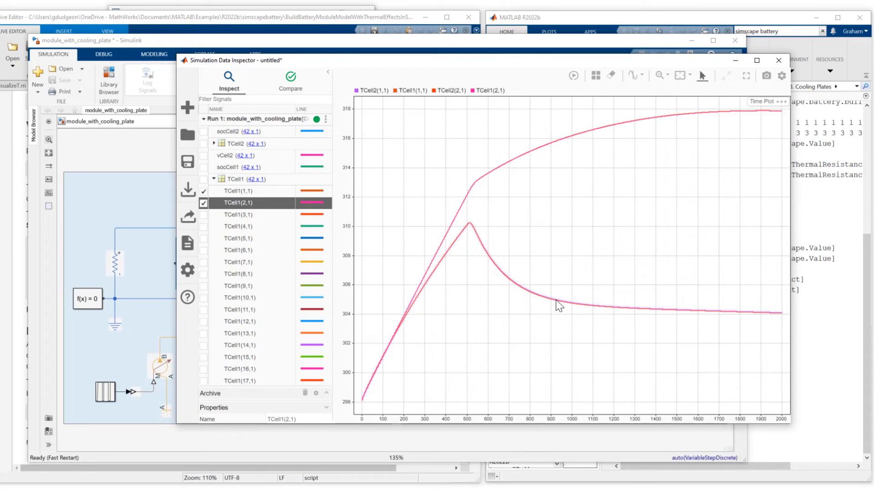
pyautogui.moveTo(617, 134)
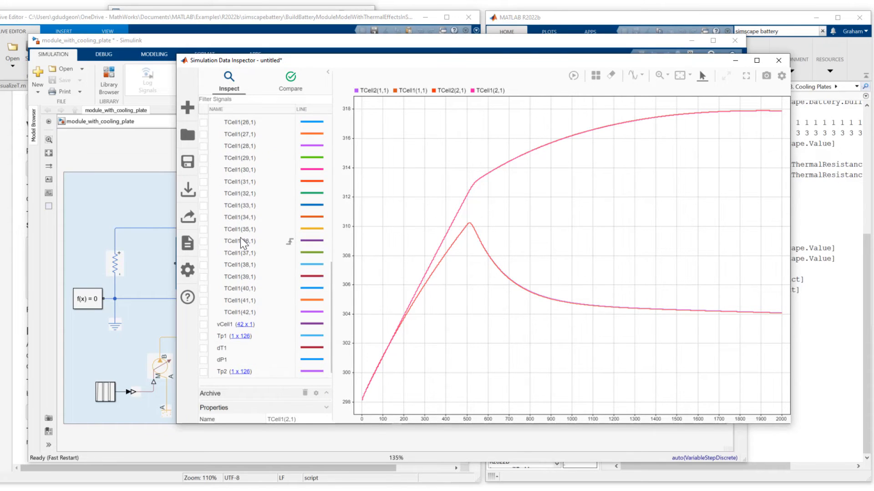
# Convert the Tp1 plate temperature signal to channels and plot Tp1(1,1)
pyautogui.scroll(-3)
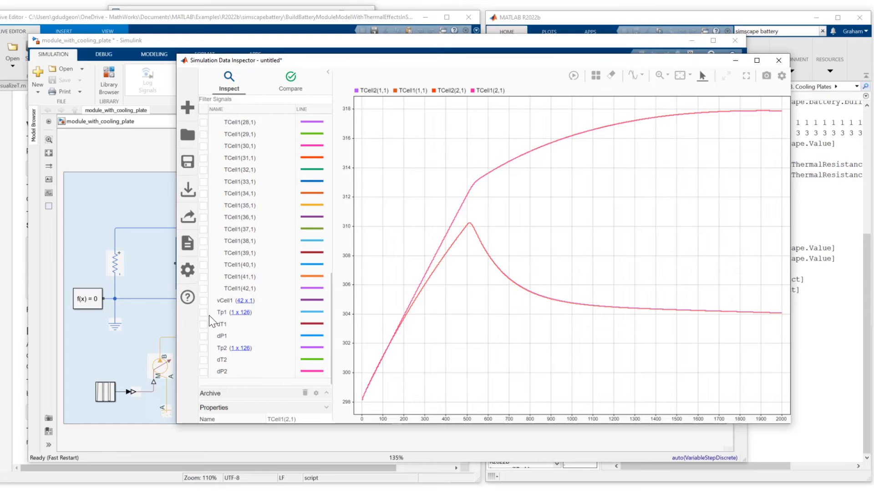
pyautogui.click(203, 312)
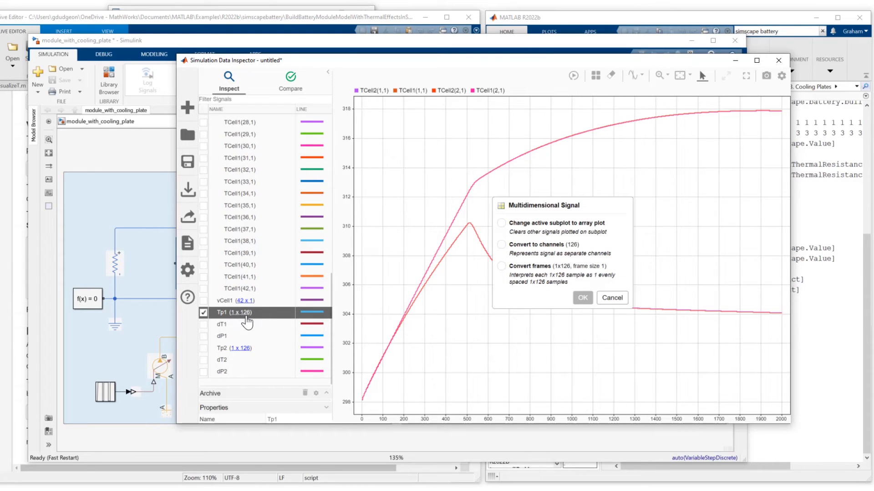
pyautogui.moveTo(503, 251)
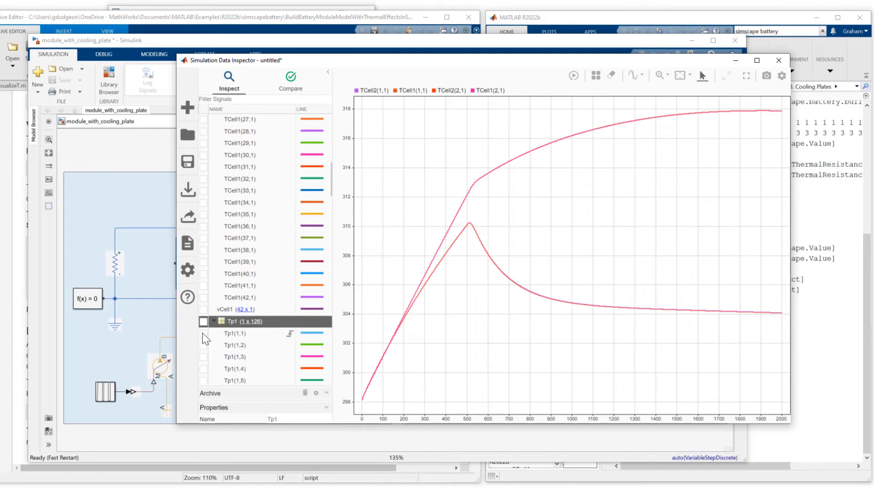
pyautogui.click(203, 344)
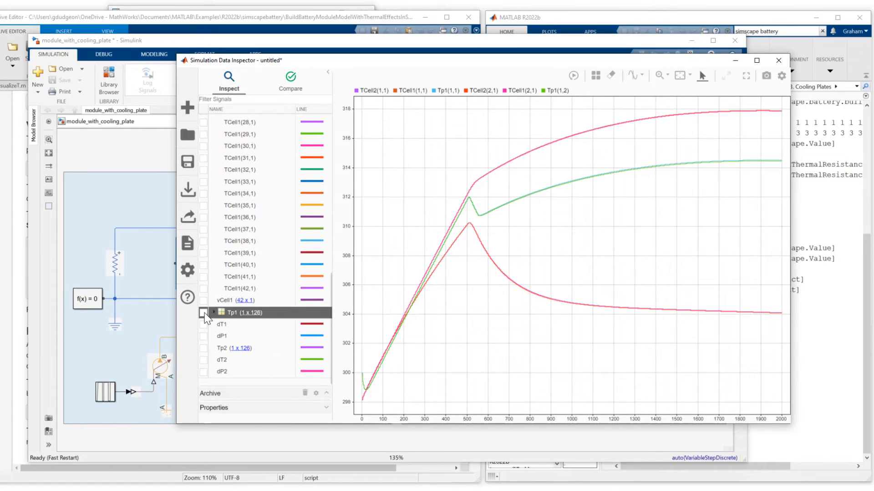
# Convert Tp2 to channels and add Tp2(1,1) and Tp2(1,2) to the plot
pyautogui.click(203, 349)
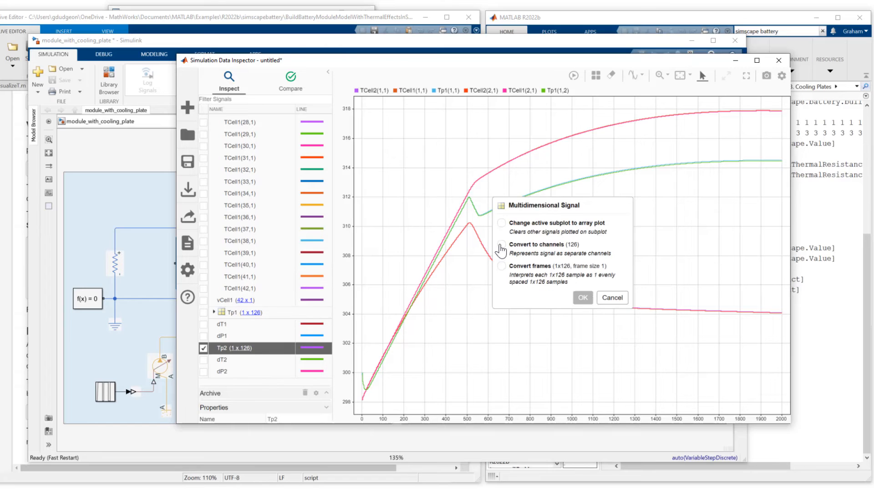
pyautogui.click(581, 298)
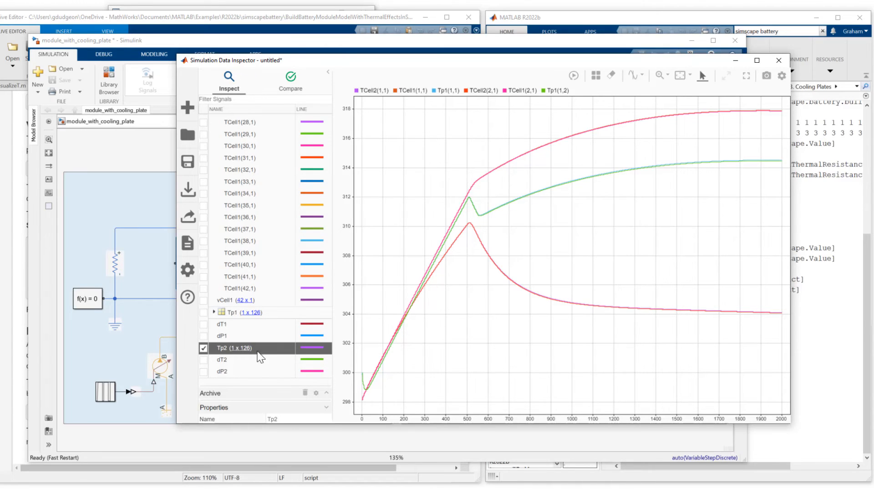
pyautogui.click(213, 349)
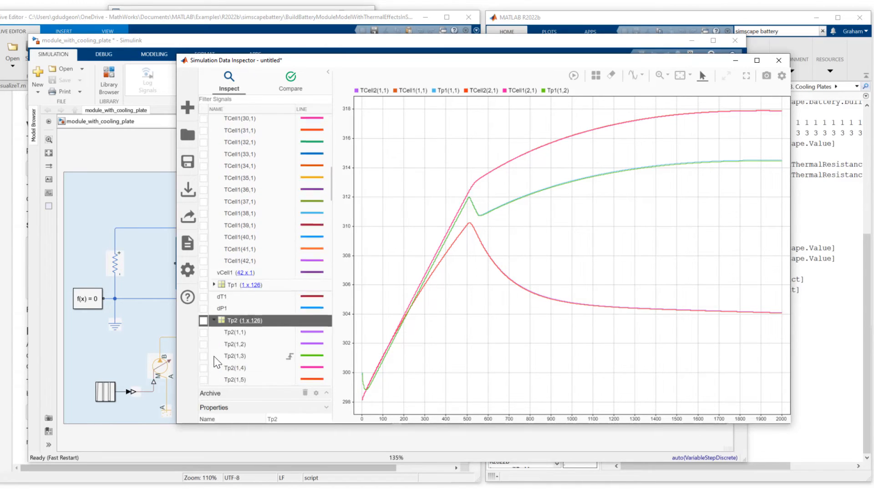
pyautogui.click(203, 301)
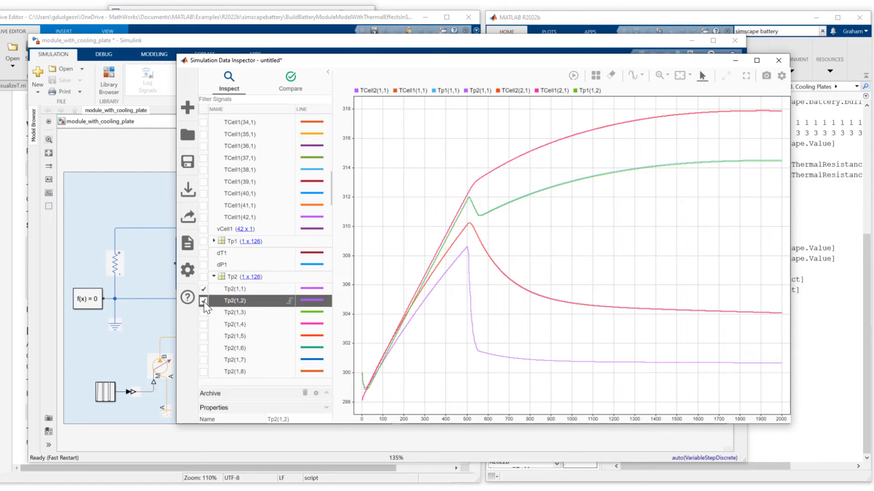
pyautogui.click(203, 300)
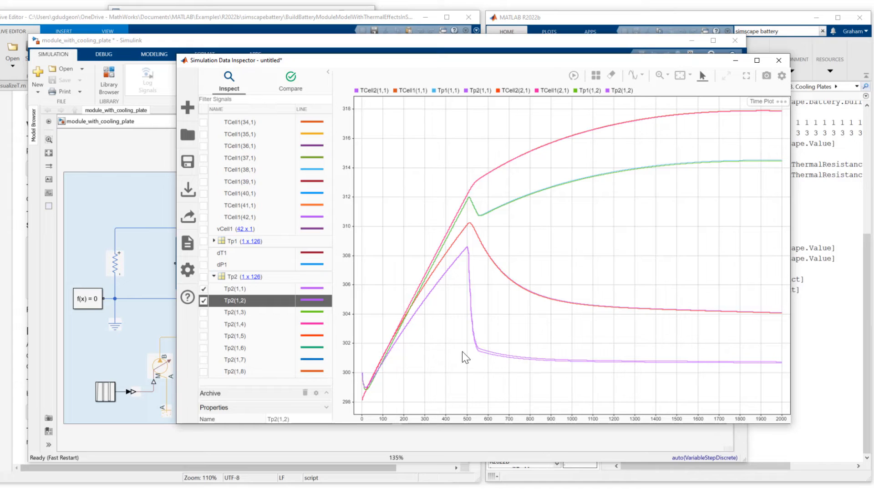
pyautogui.moveTo(366, 265)
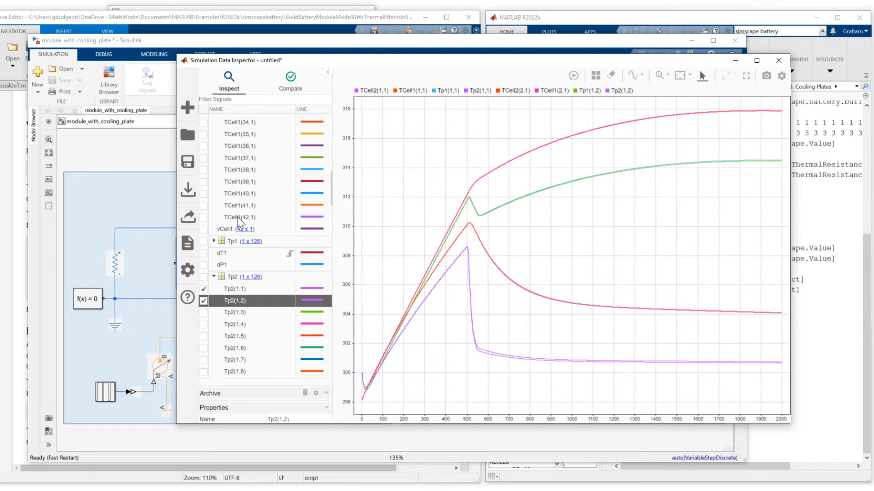
pyautogui.moveTo(237, 286)
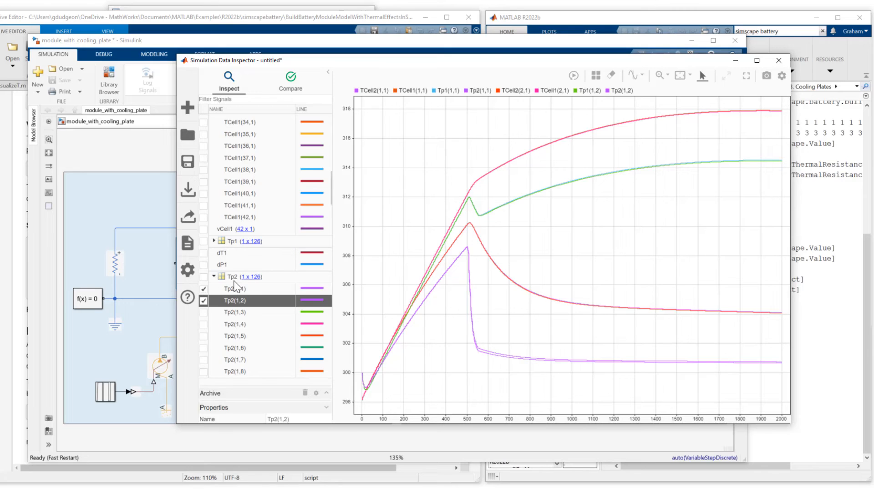
pyautogui.moveTo(236, 286)
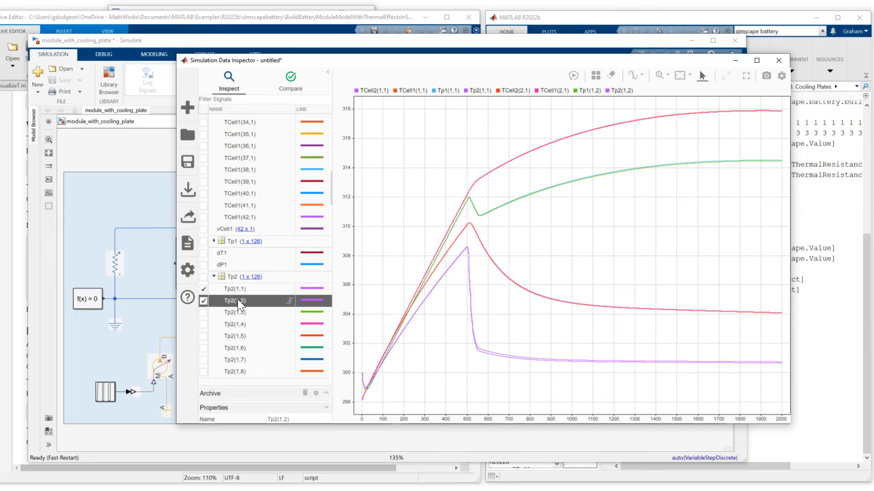
# Export the Tp1 signal group to the base workspace as variable Tp1, overwriting the existing one
pyautogui.rightClick(234, 241)
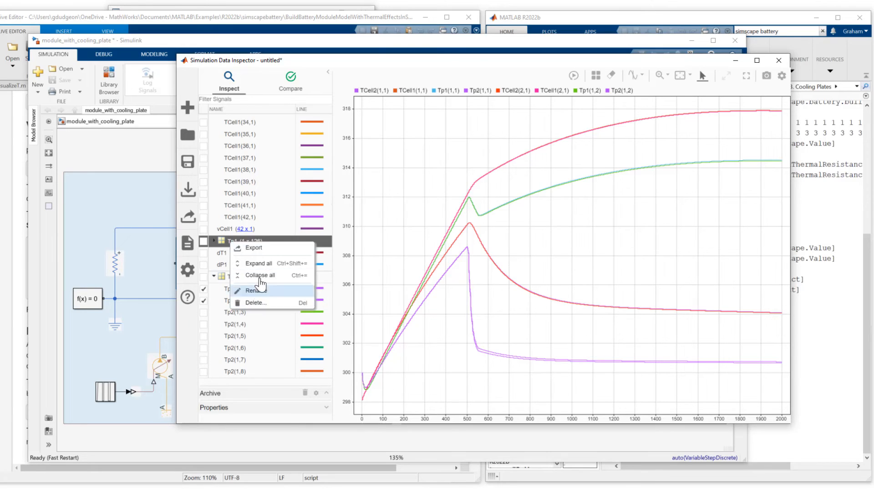
pyautogui.click(253, 248)
pyautogui.write('Tp21')
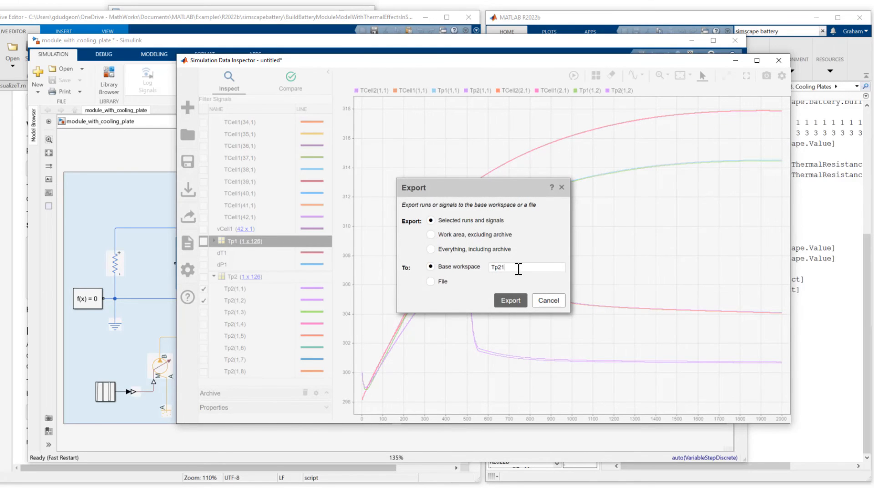
pyautogui.press('Backspace')
pyautogui.write('1')
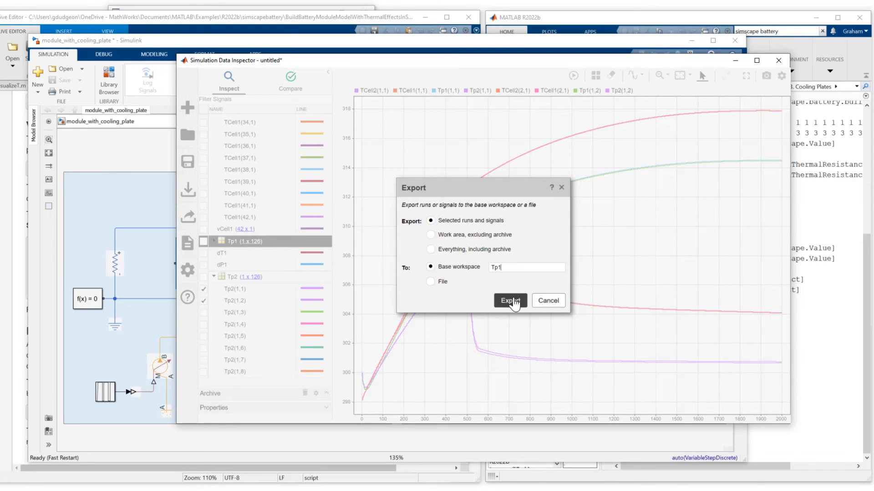
pyautogui.click(509, 300)
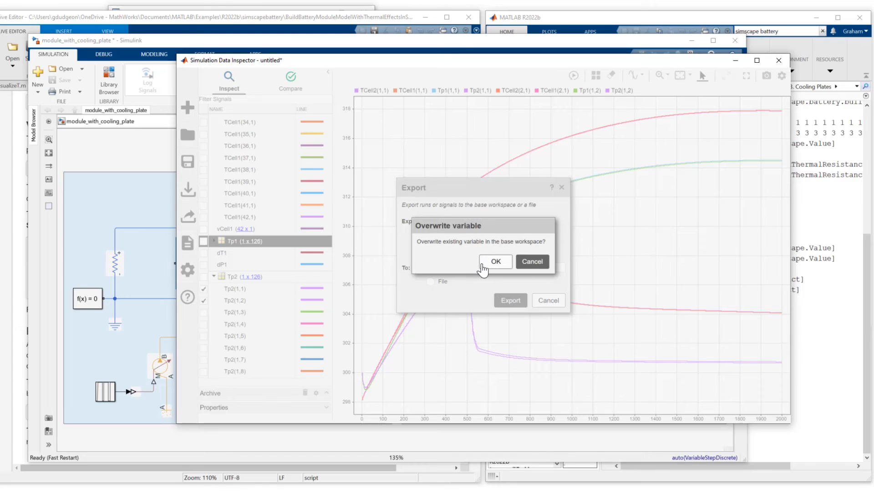
pyautogui.click(495, 262)
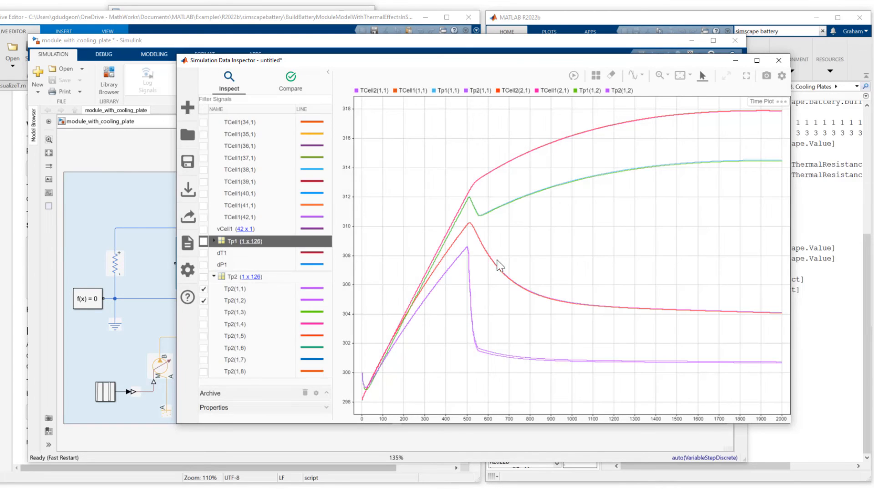
pyautogui.moveTo(532, 257)
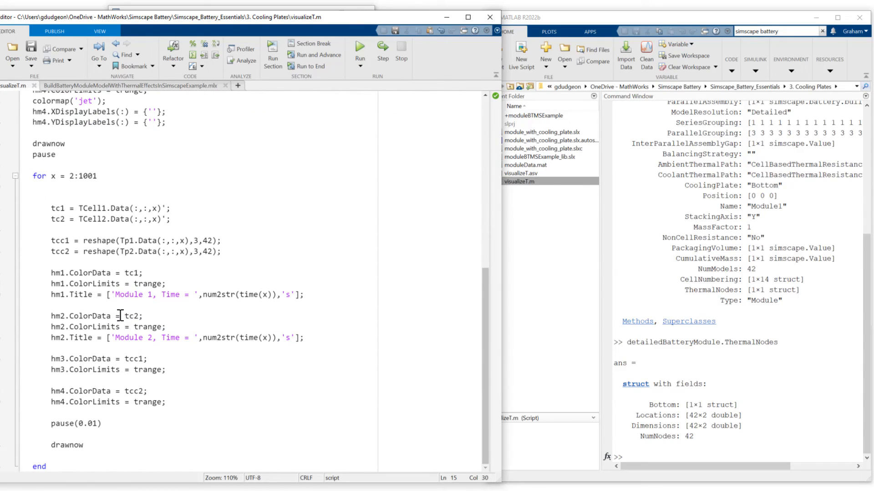
pyautogui.moveTo(267, 419)
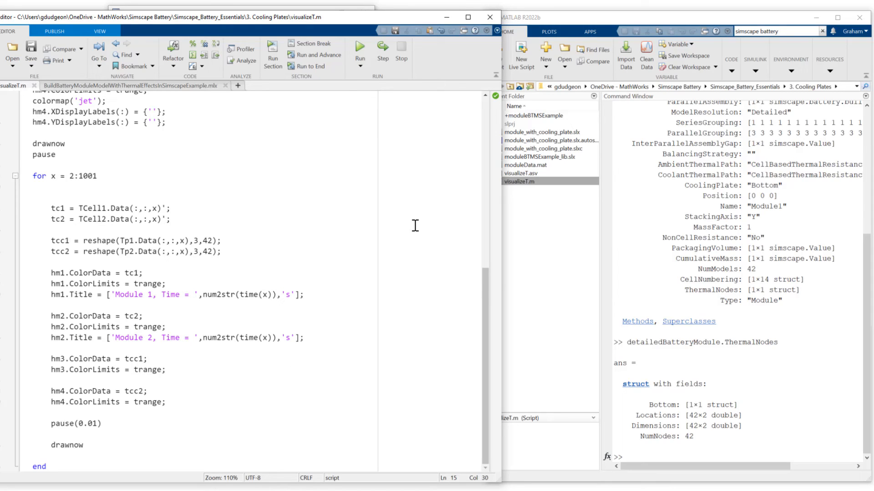
# Run visualizeT.m to display four temperature heatmaps at time 0 s
pyautogui.click(358, 50)
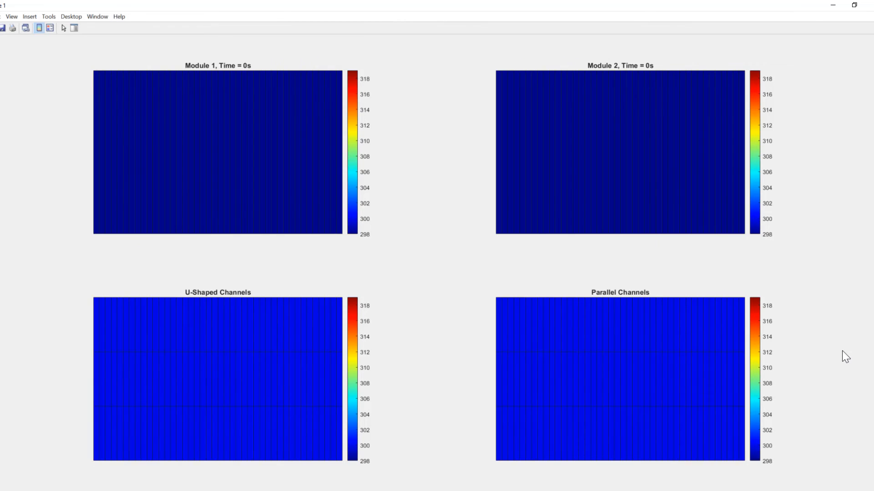
pyautogui.moveTo(162, 151)
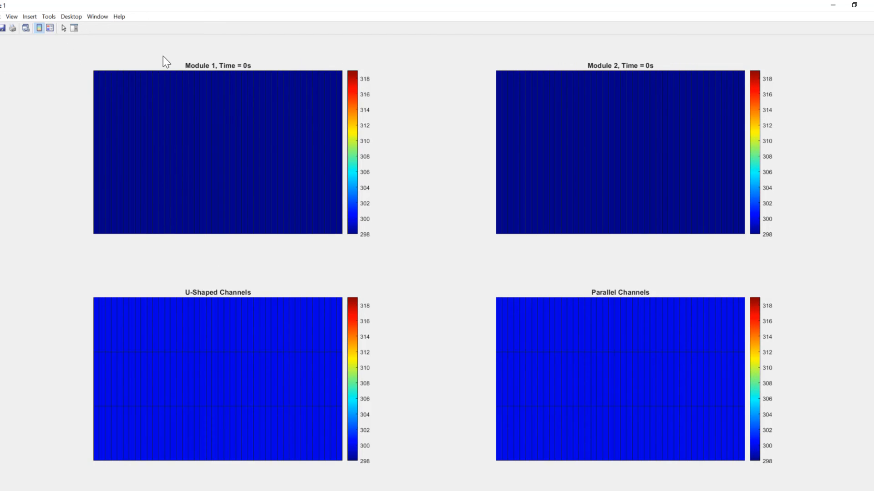
pyautogui.moveTo(546, 55)
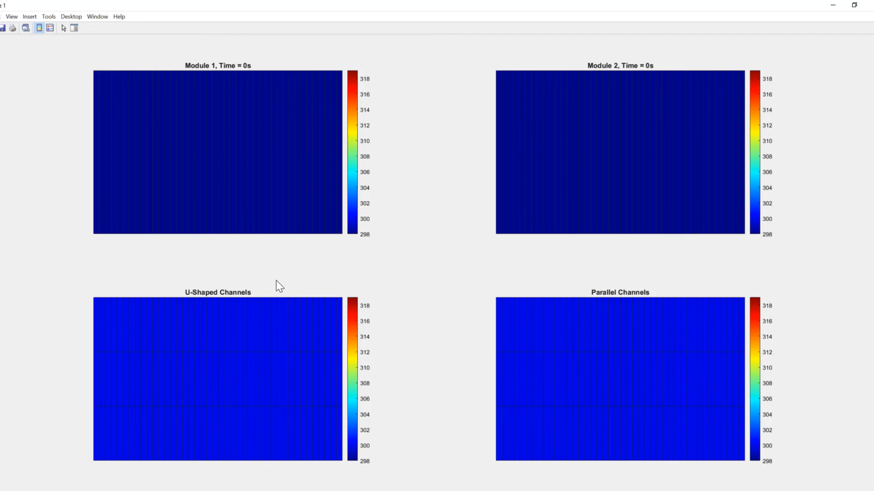
pyautogui.moveTo(549, 280)
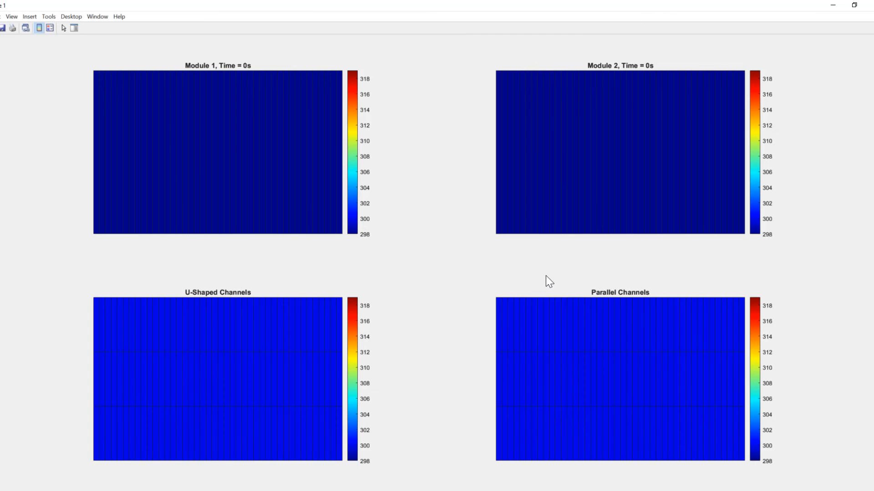
pyautogui.moveTo(468, 333)
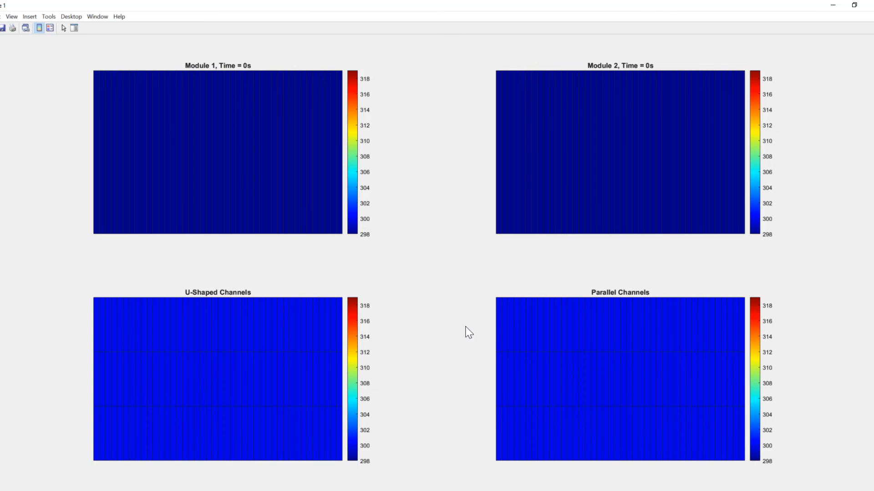
pyautogui.moveTo(449, 428)
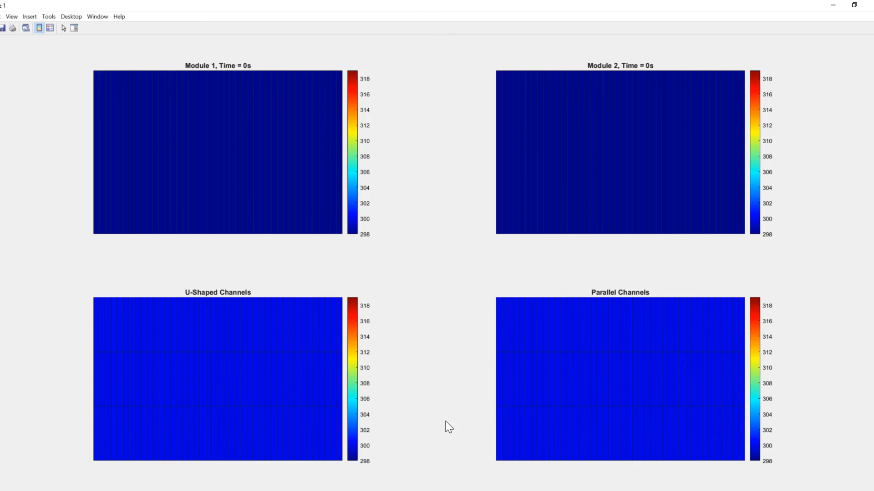
pyautogui.moveTo(441, 156)
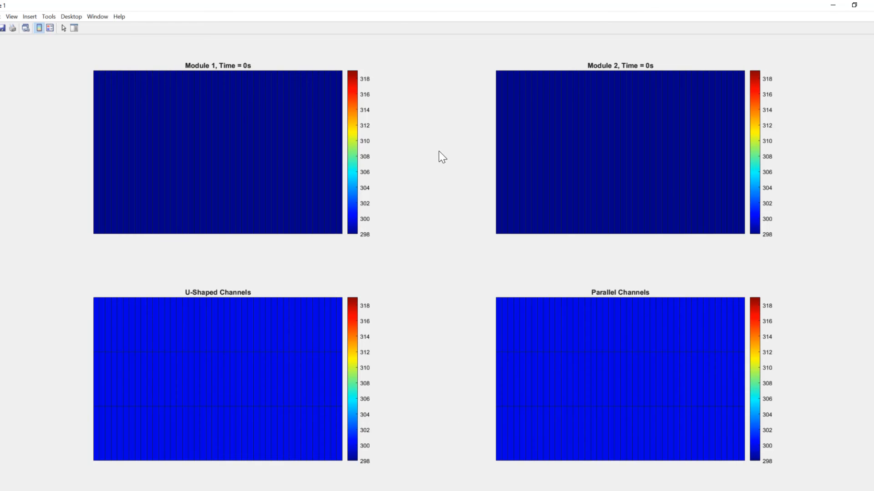
pyautogui.moveTo(426, 188)
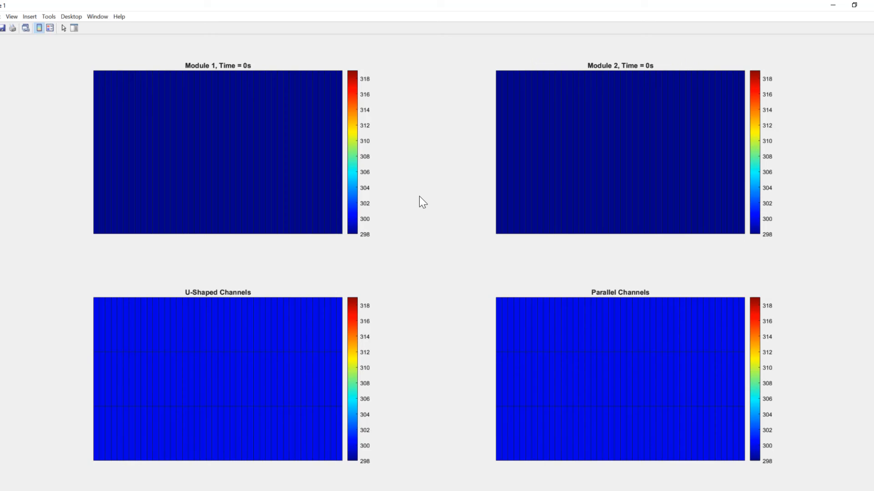
pyautogui.moveTo(425, 208)
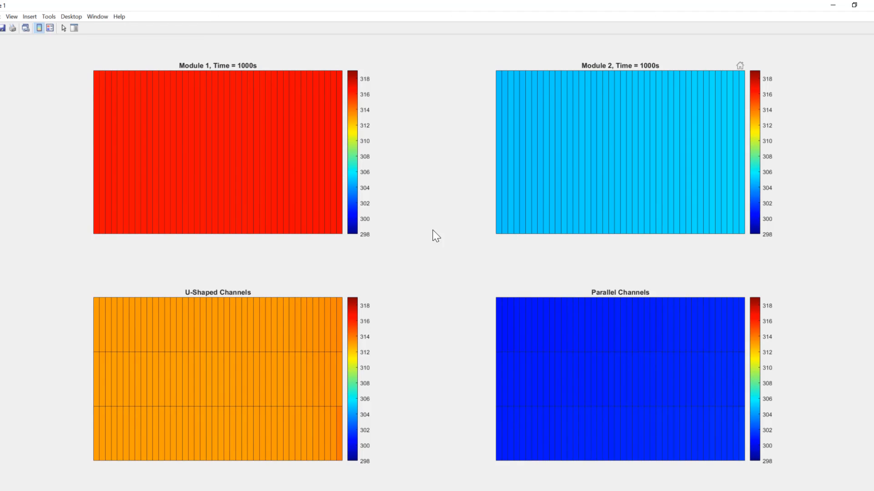
pyautogui.moveTo(358, 240)
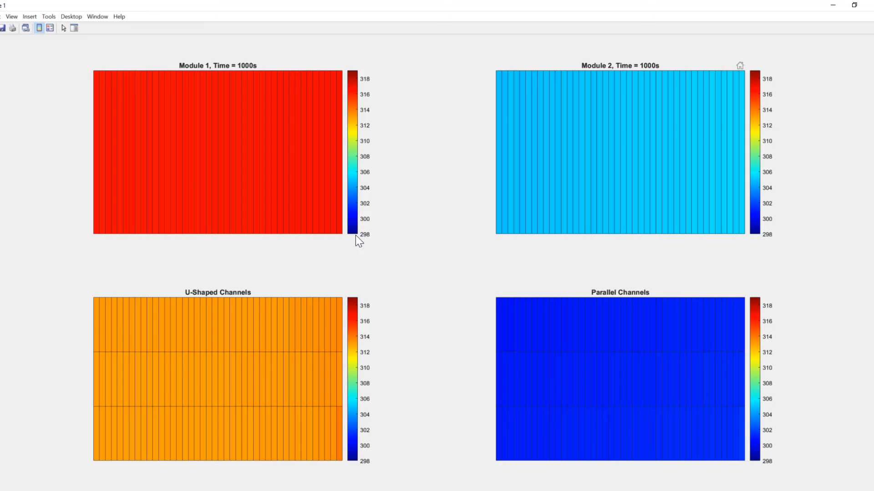
pyautogui.moveTo(378, 79)
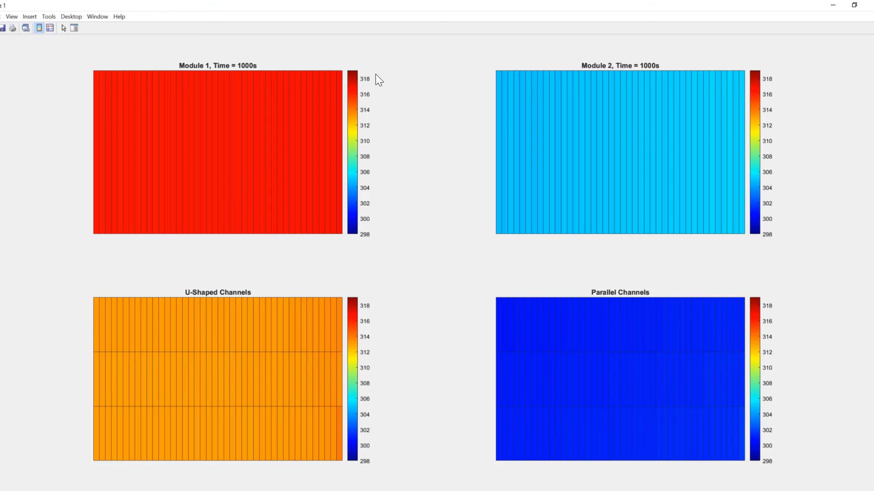
pyautogui.moveTo(443, 189)
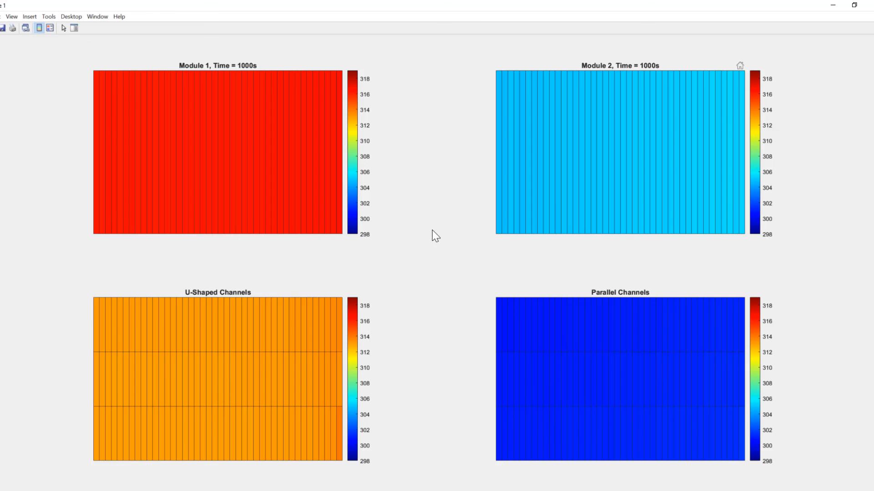
pyautogui.moveTo(468, 268)
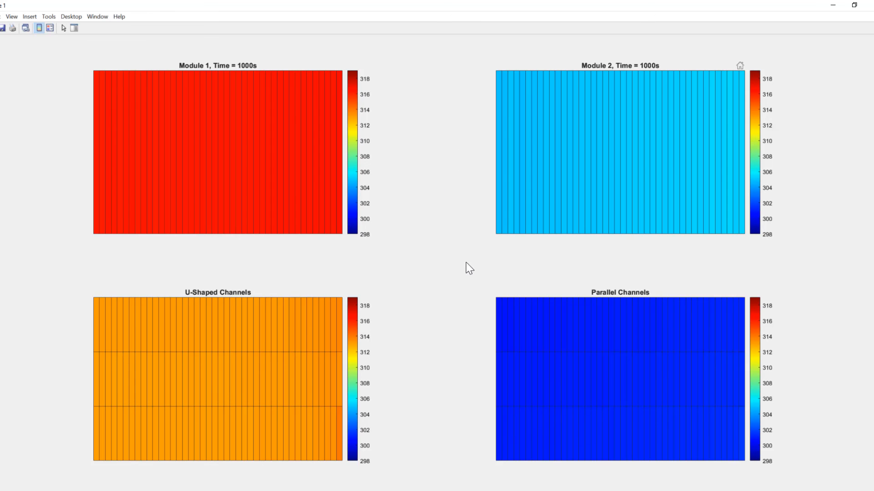
pyautogui.moveTo(428, 195)
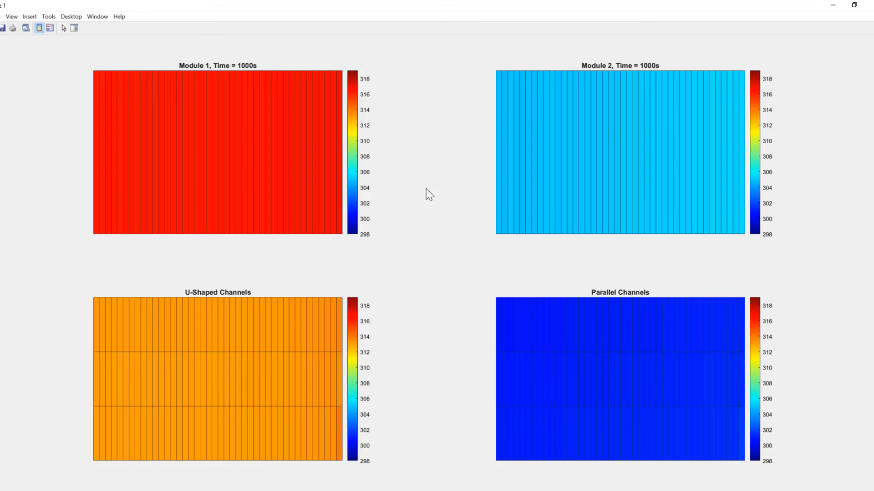
pyautogui.moveTo(443, 185)
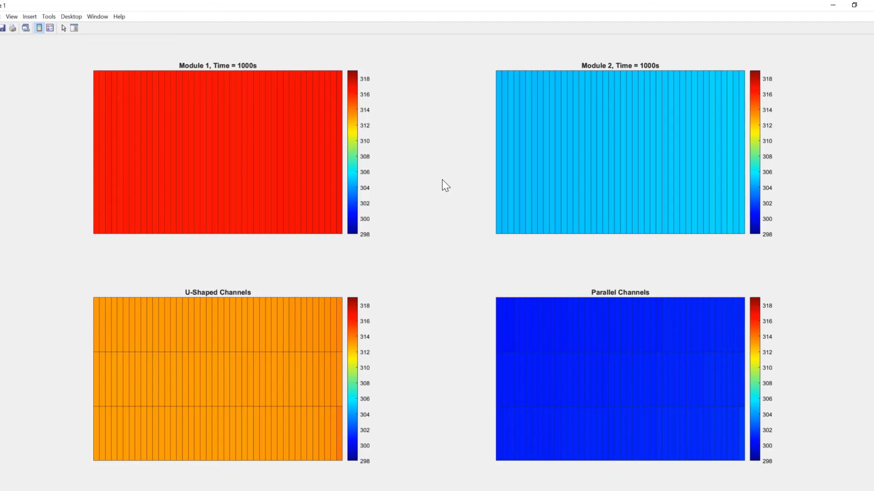